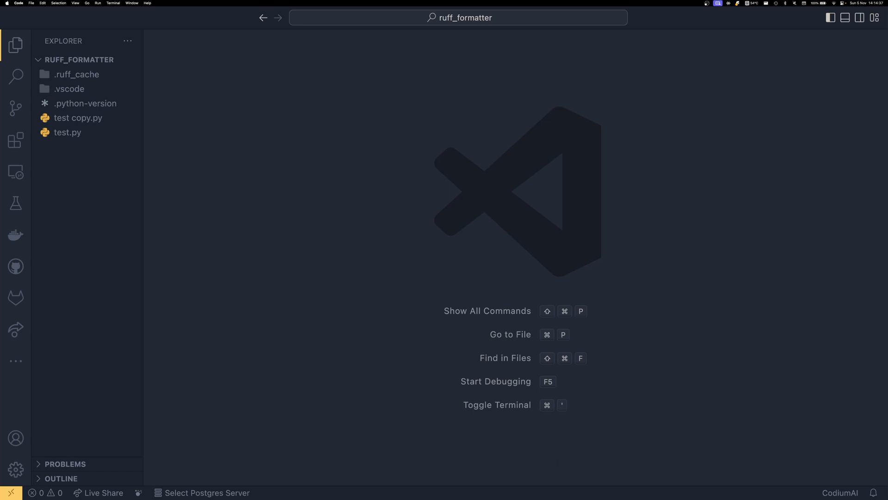
- Rename 'test copy.py' to test_copy.py in the Explorer and reopen test.py
click(68, 133)
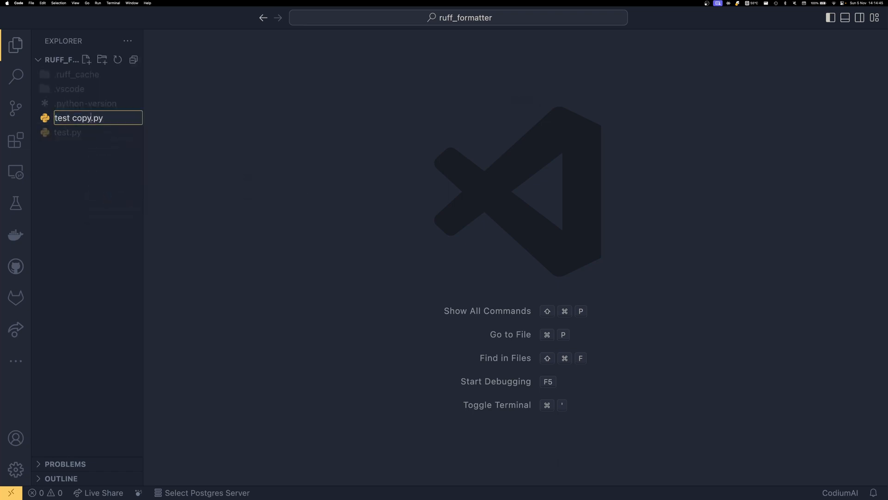
key(Return)
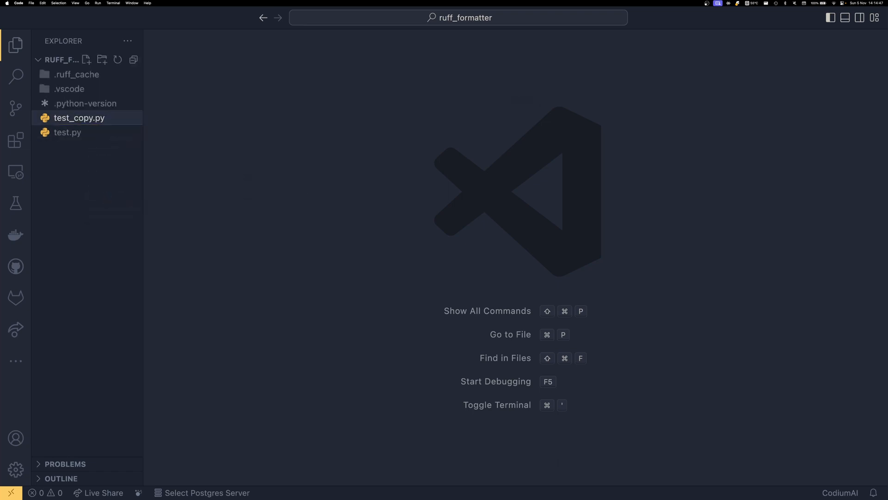
click(68, 132)
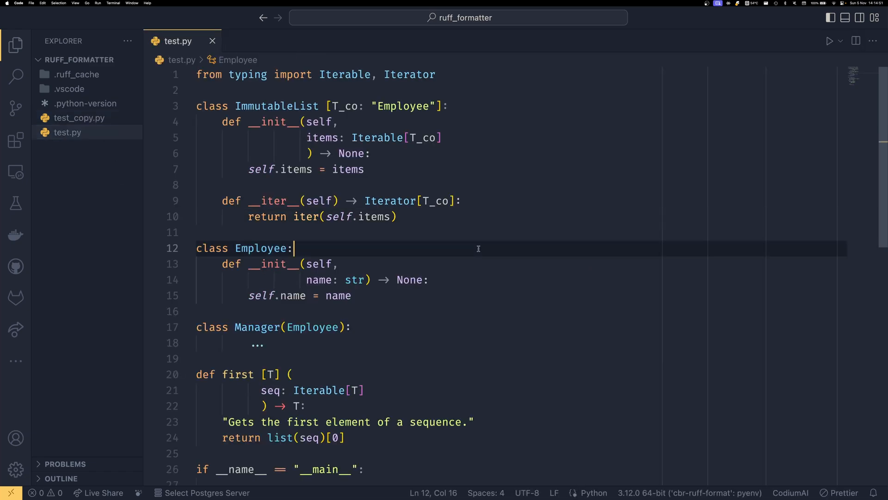
- Scroll through test.py to review its classes and the main ImmutableList block
scroll(down, 3)
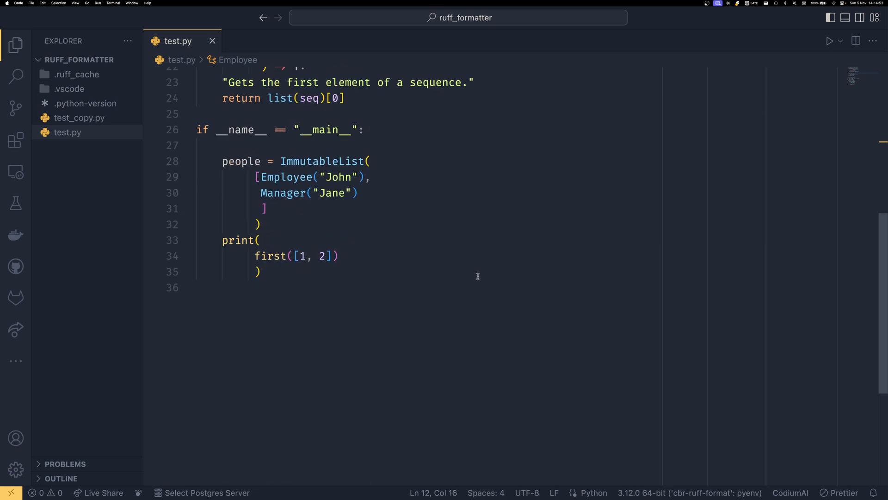
mouse_move(480, 287)
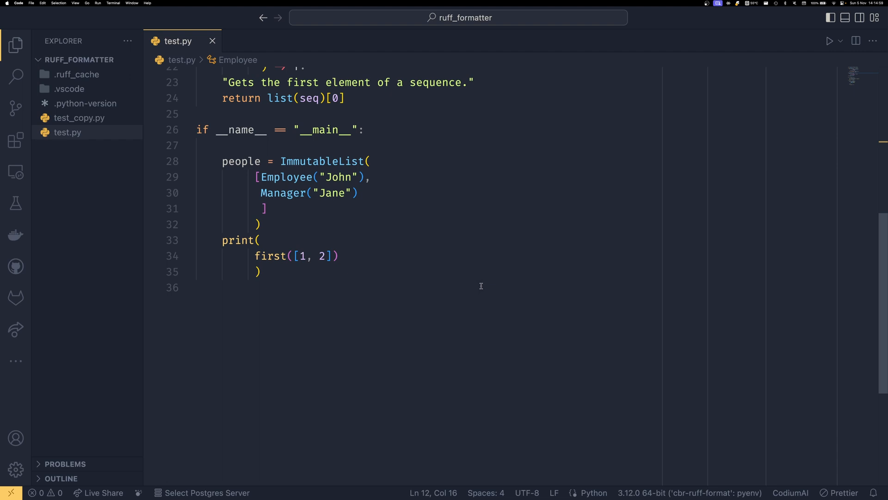
scroll(up, 3)
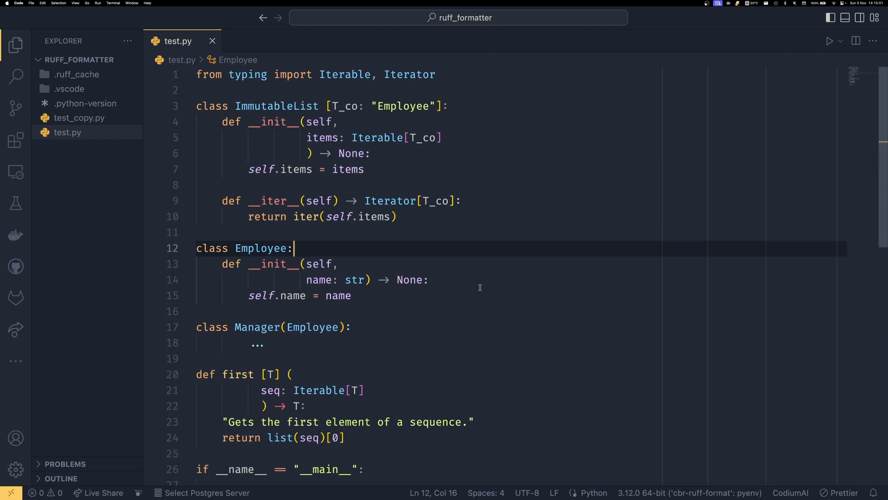
mouse_move(501, 209)
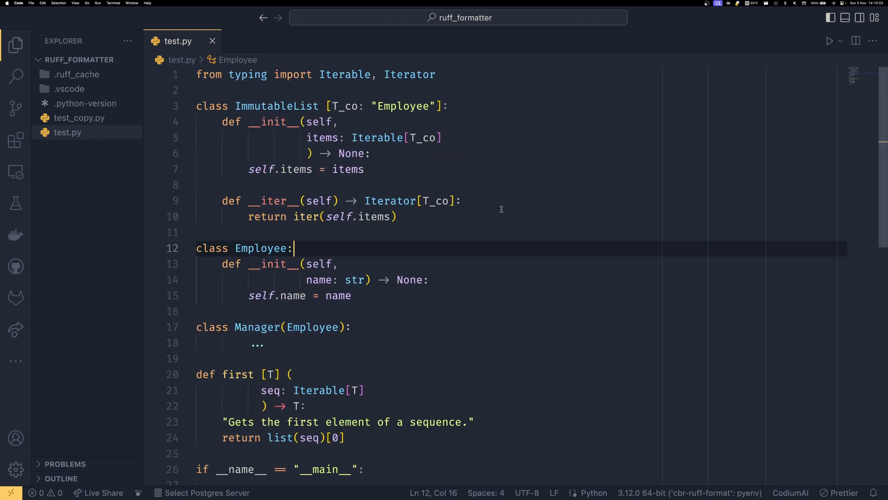
mouse_move(499, 234)
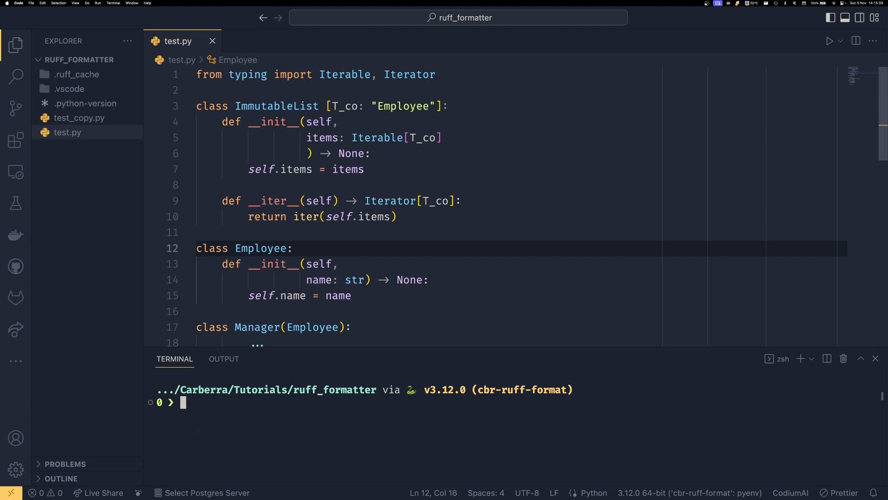
- Run 'black .' and review test.py's signatures collapsed onto single lines
text(black .)
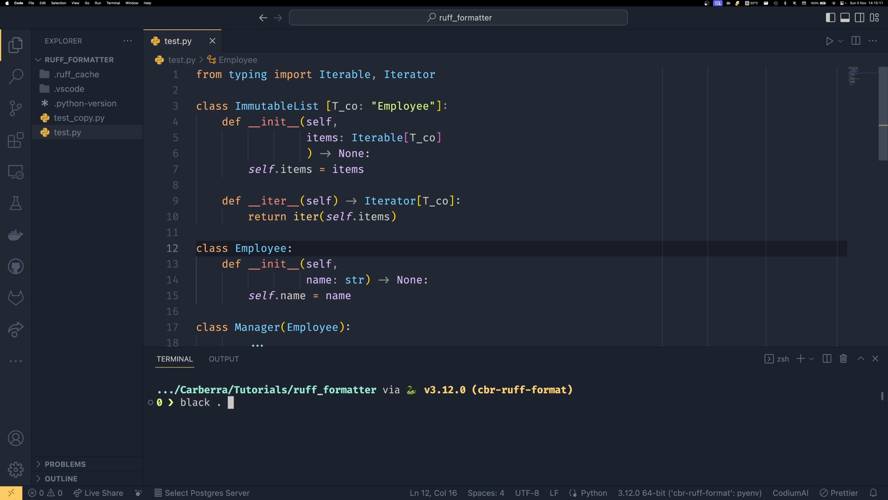
text(test.py)
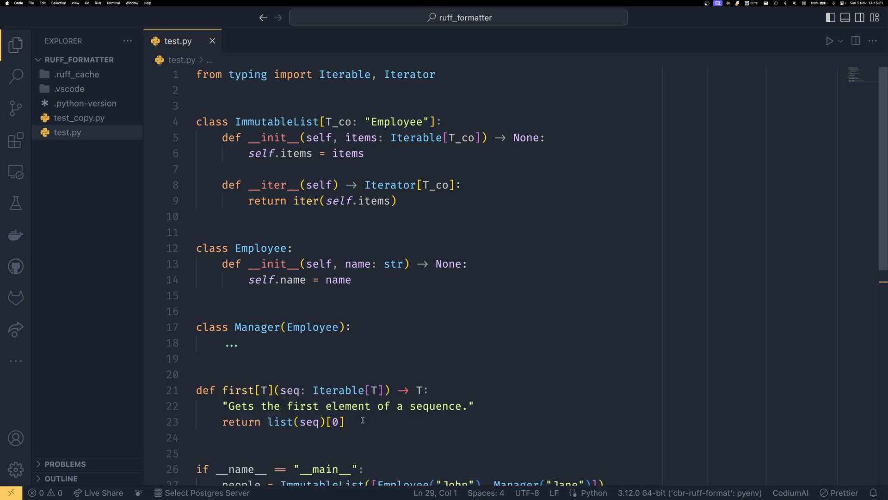
scroll(down, 3)
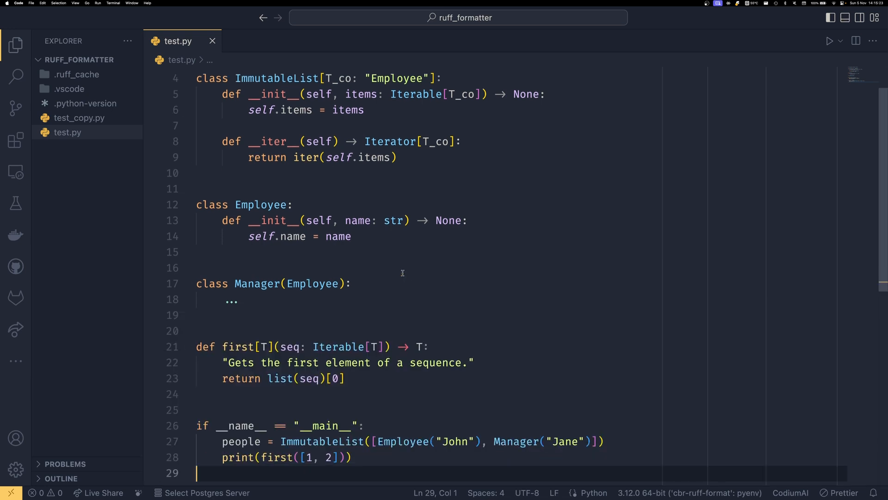
scroll(up, 3)
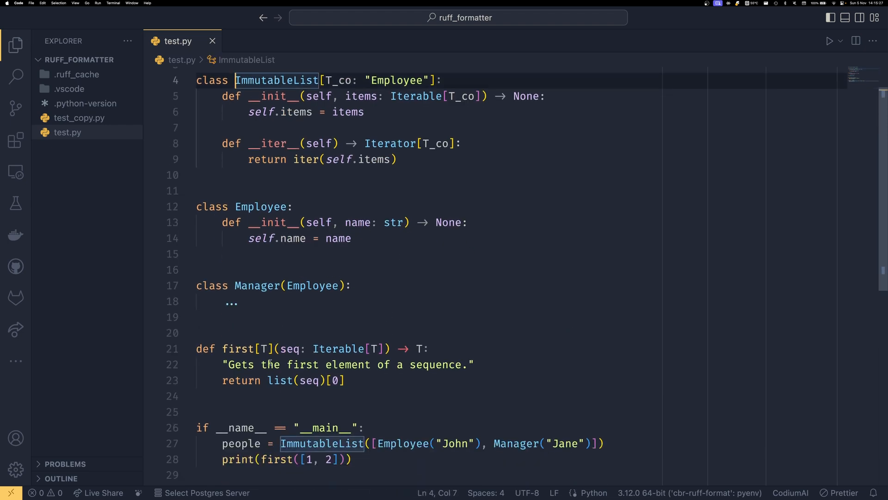
scroll(down, 3)
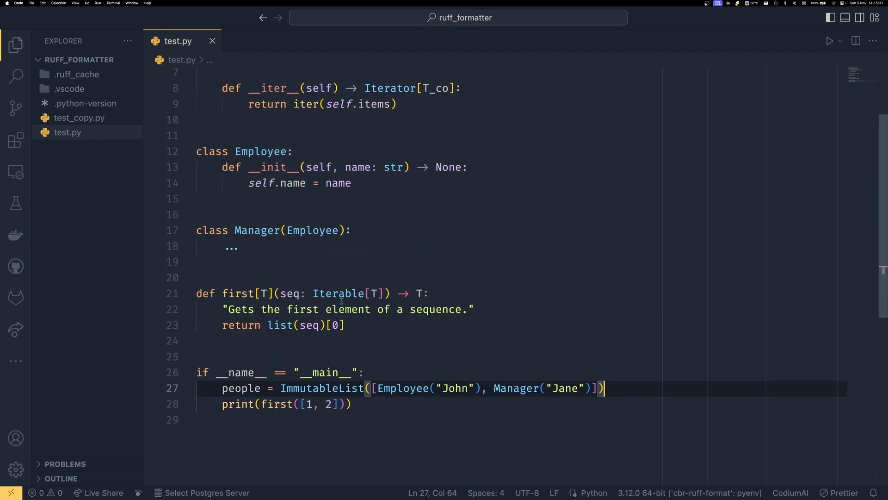
mouse_move(228, 290)
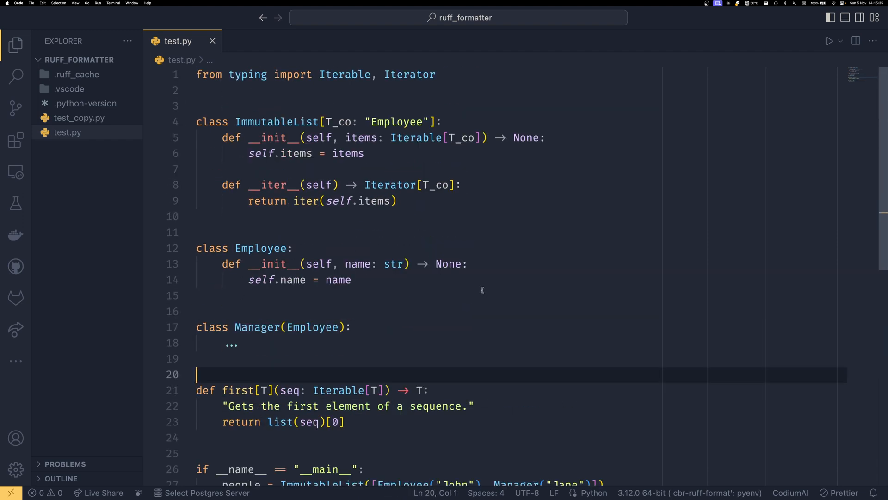
mouse_move(79, 118)
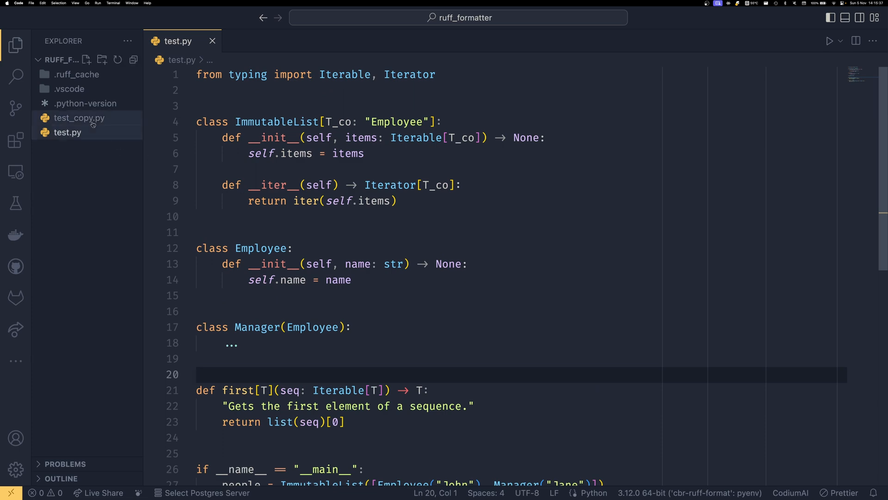
- Compare test_copy.py, then run 'ruff format test.py' so it matches the Black-formatted copy
click(80, 117)
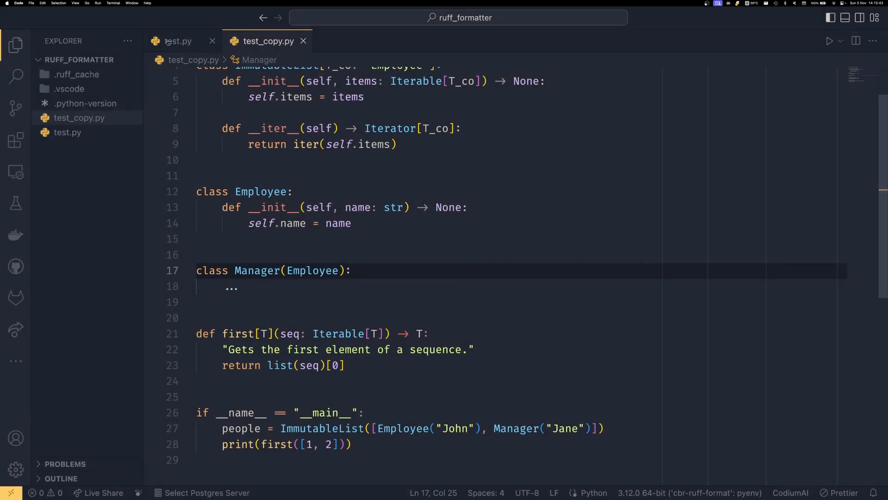
click(178, 41)
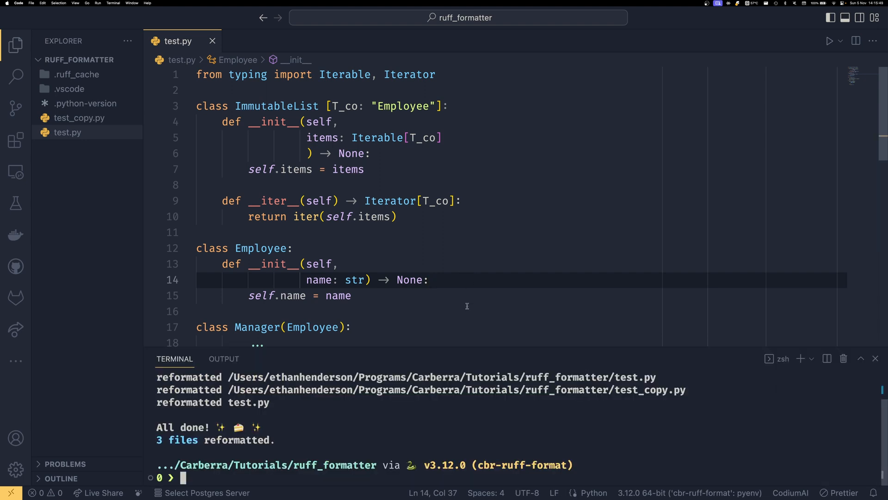
text(ruff format t)
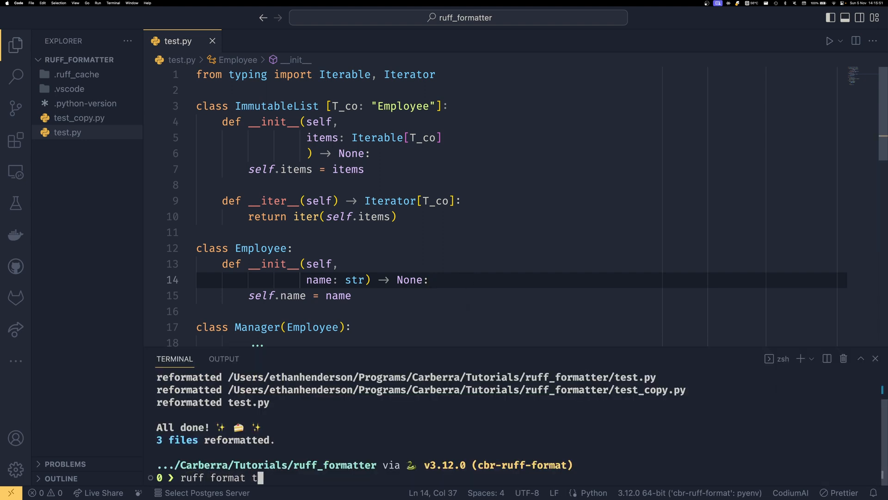
key(Return)
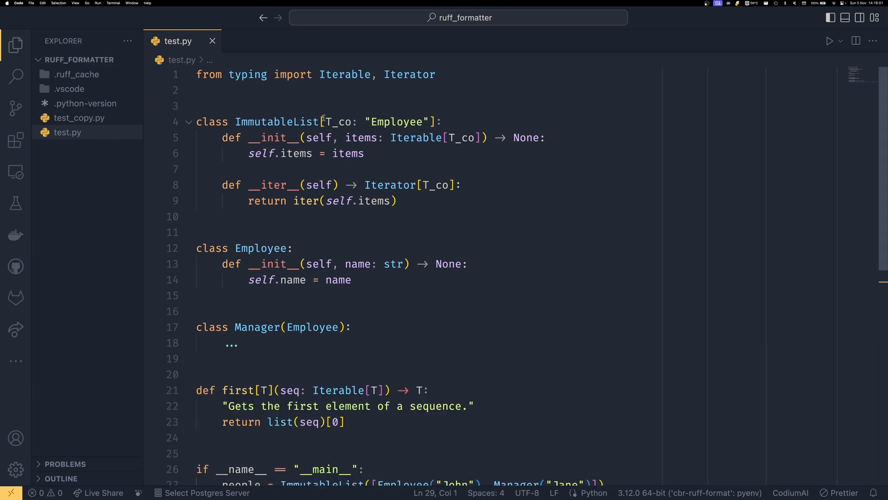
click(80, 117)
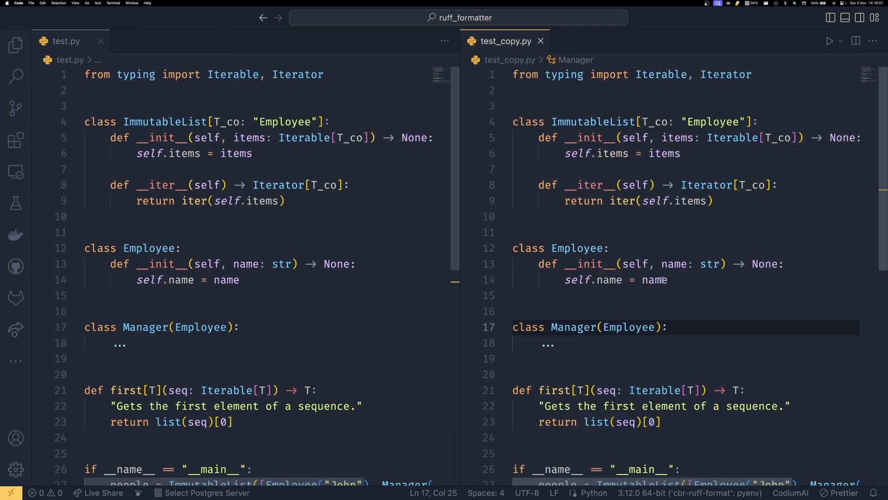
mouse_move(750, 311)
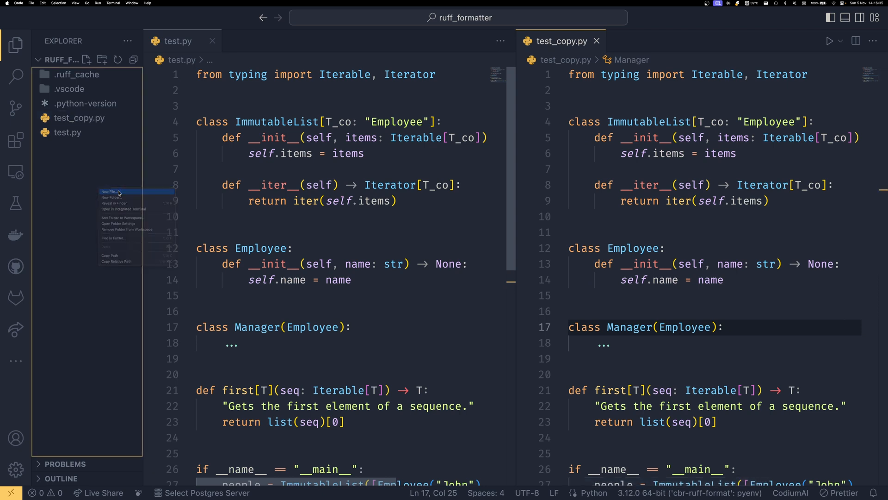
- Create ruff.toml with a [format] section setting single-quotes = true
click(109, 190)
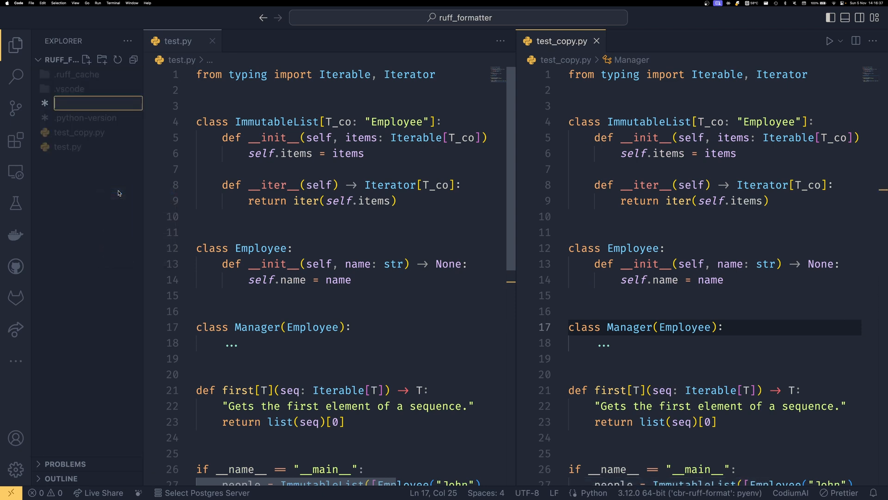
text(ruff.)
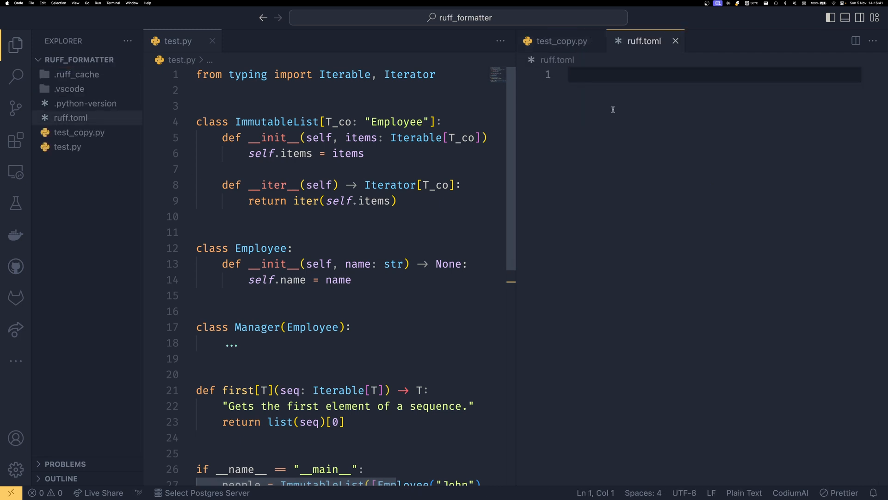
text([format])
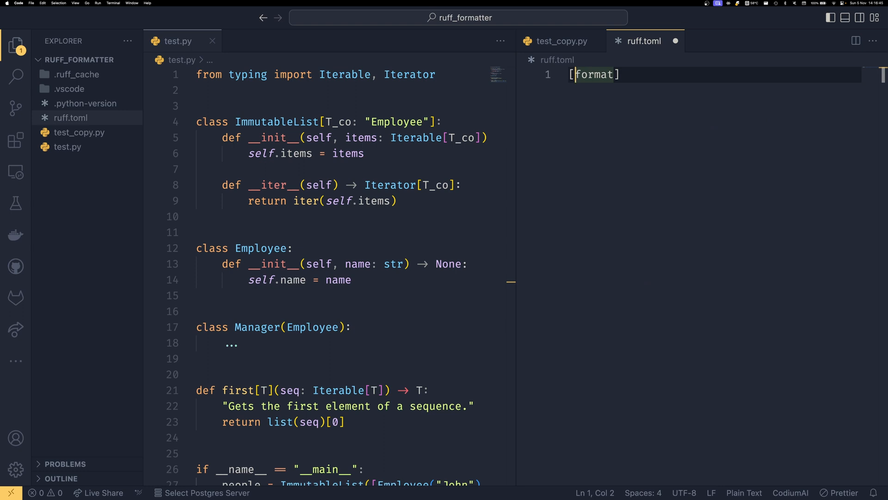
text(tool.)
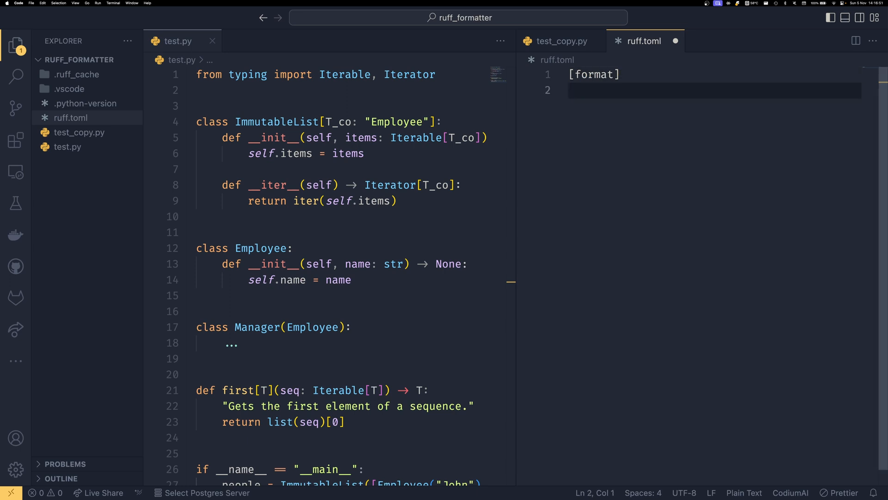
text(single-qu)
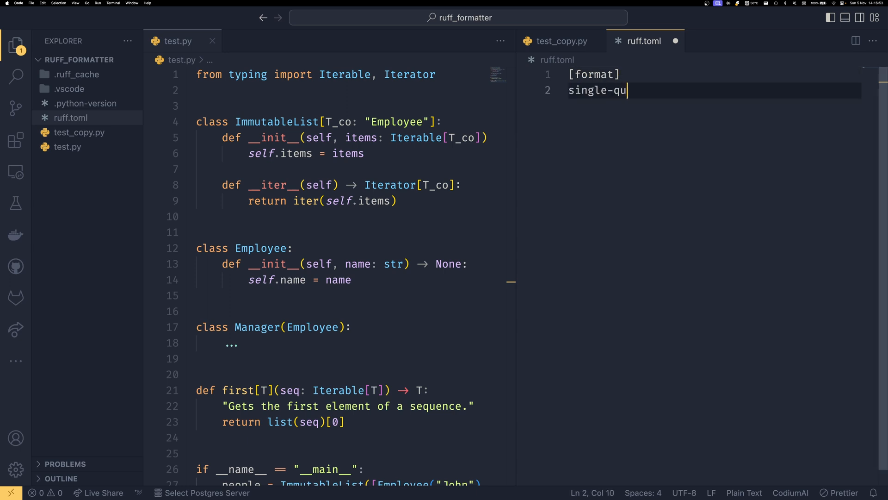
text(otes = true)
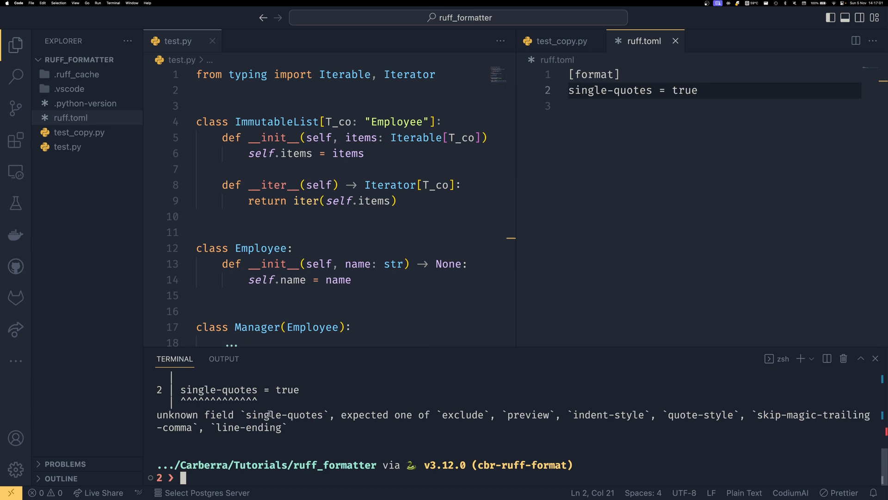
mouse_move(745, 401)
text(quote-style =)
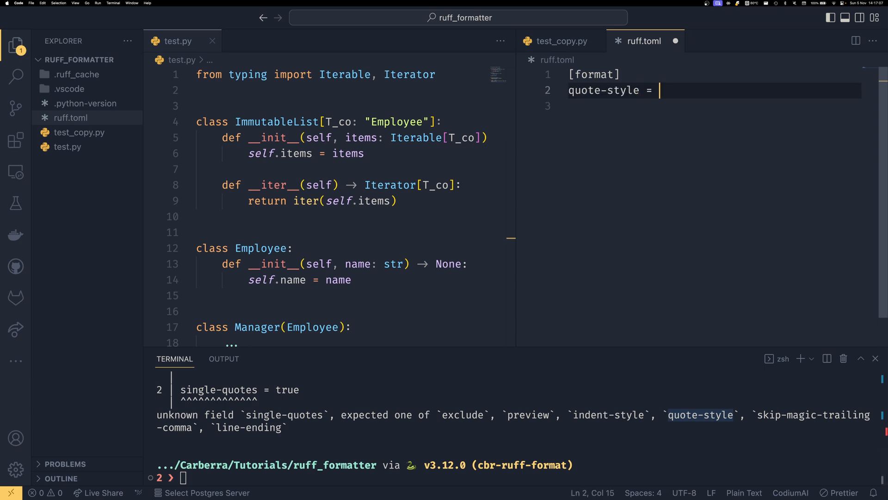
- Set quote-style = "single" in ruff.toml and reformat test.py to single-quoted strings
text("single")
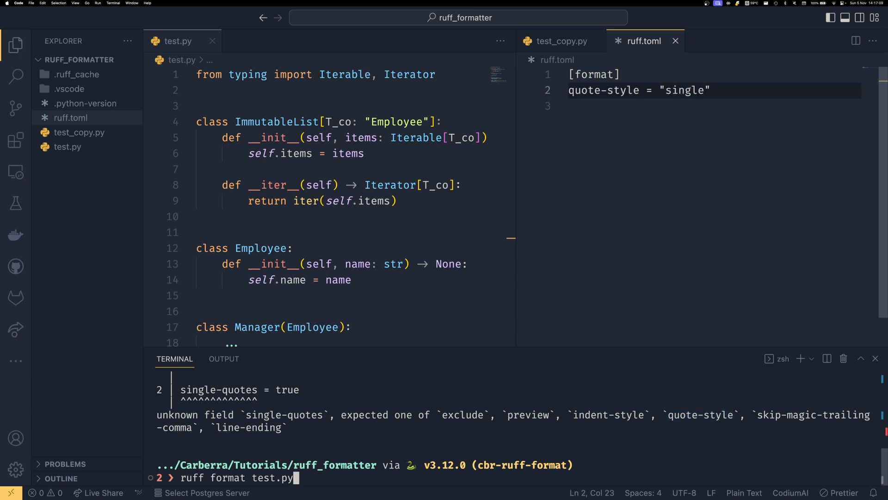
key(Return)
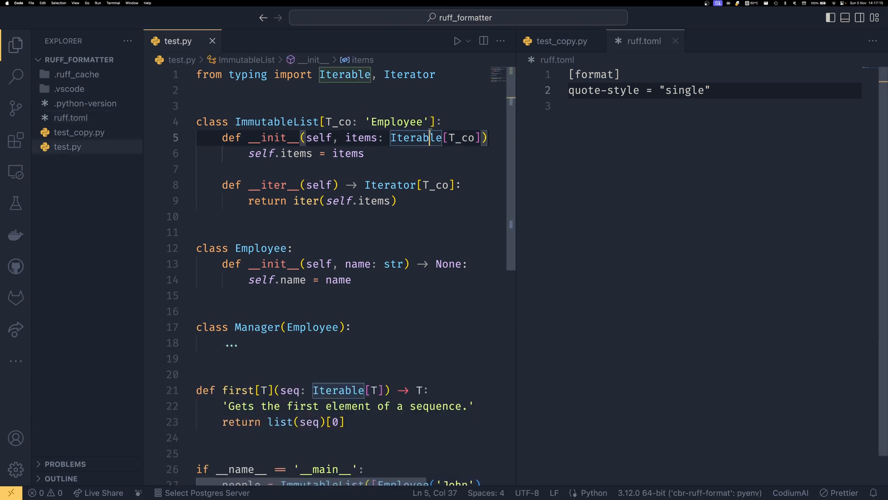
scroll(down, 3)
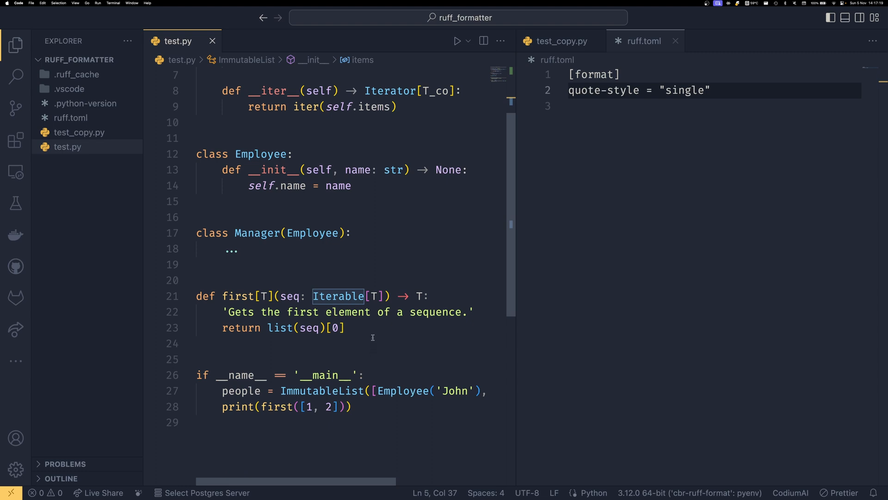
scroll(up, 3)
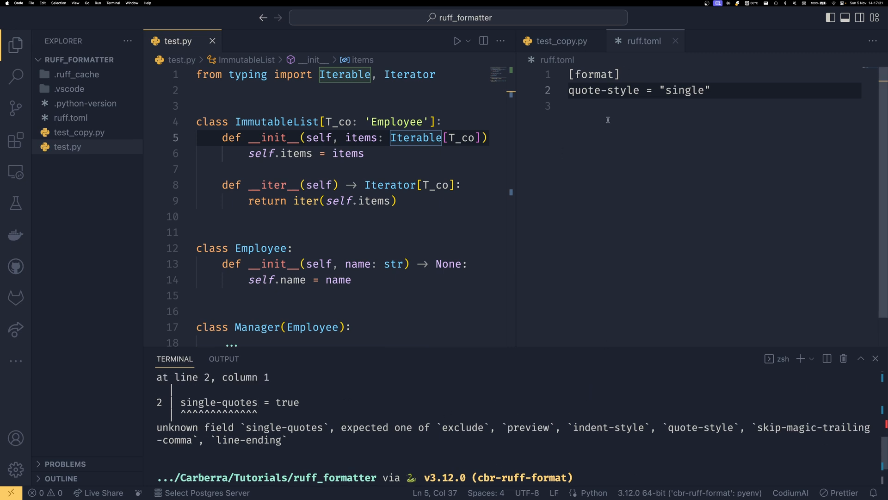
mouse_move(530, 366)
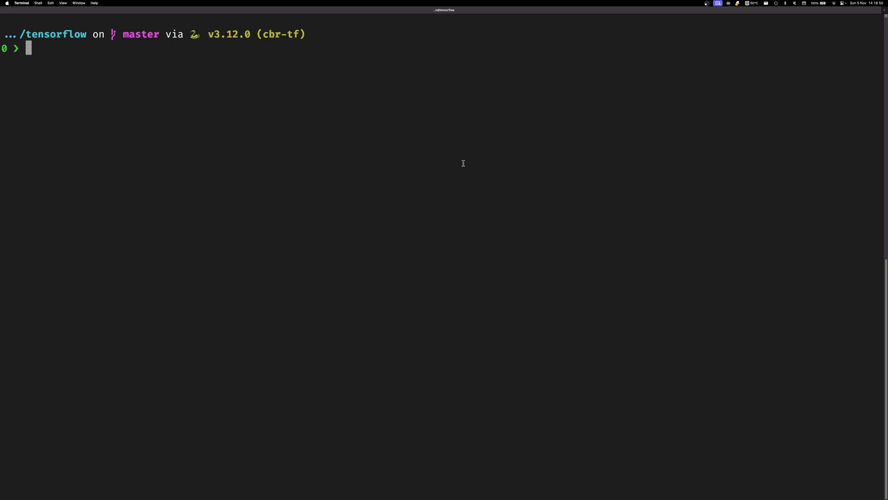
mouse_move(871, 253)
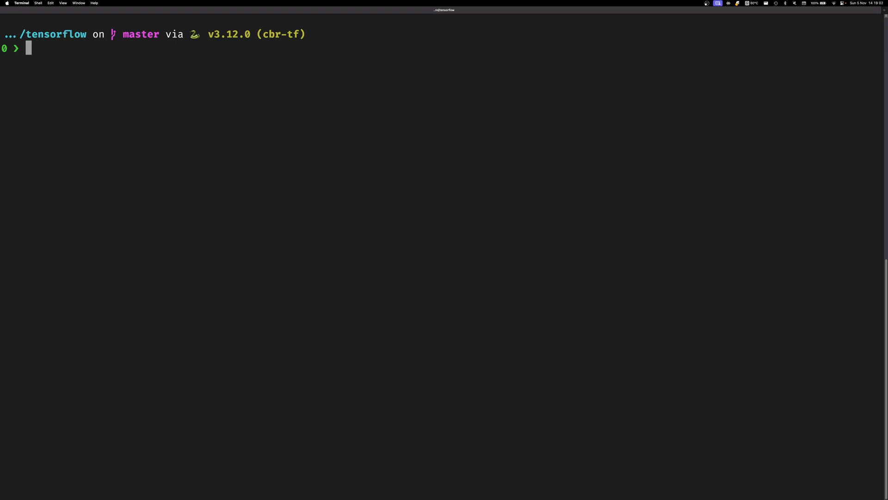
- Run a timed `black . --check` over the TensorFlow repository
text(time bl)
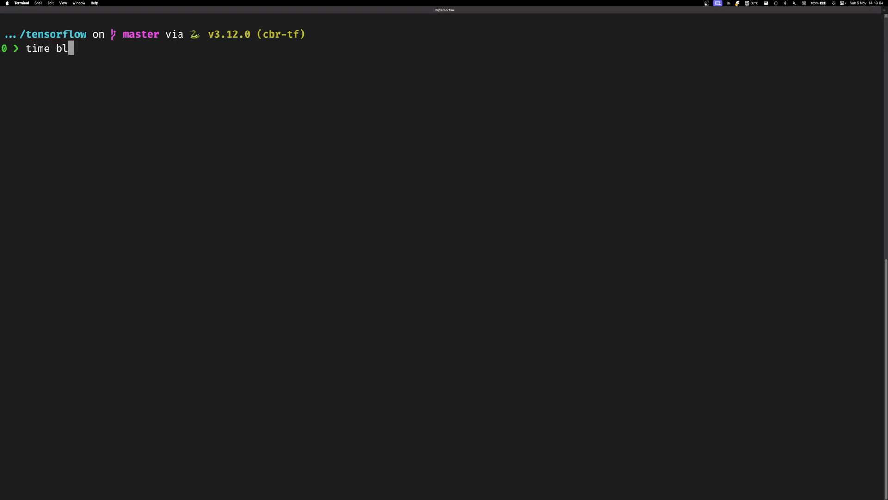
text(ack . --checl)
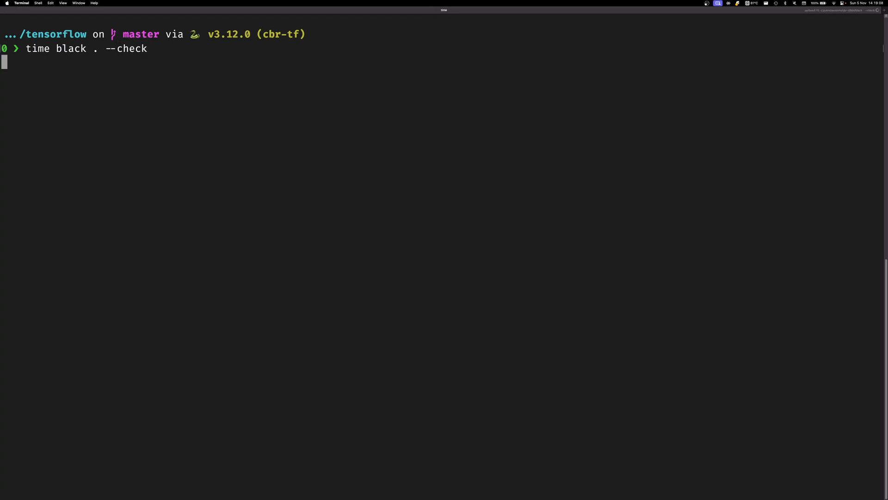
key(Return)
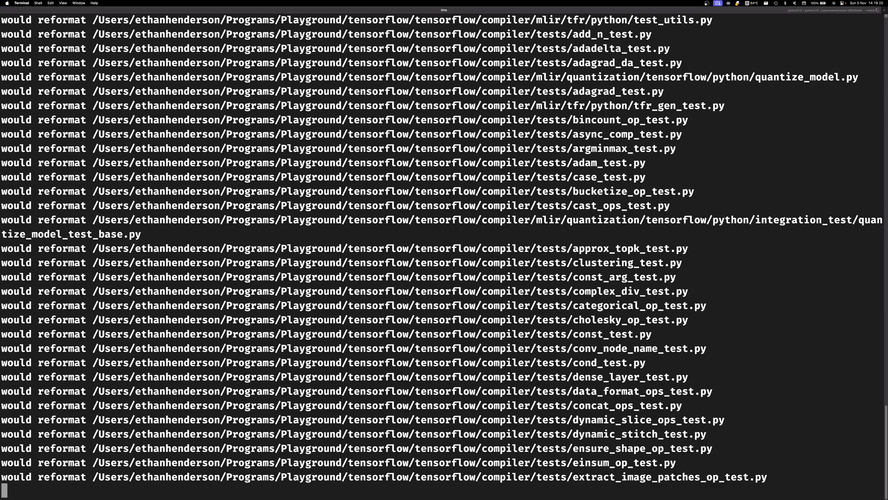
- Follow Black's output listing files to reformat until the 3055-file, 1m24s summary
scroll(down, 3)
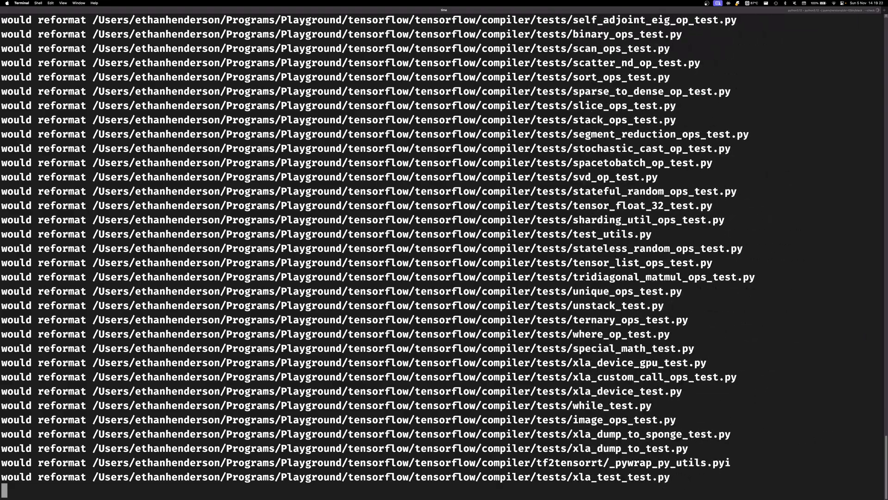
scroll(down, 3)
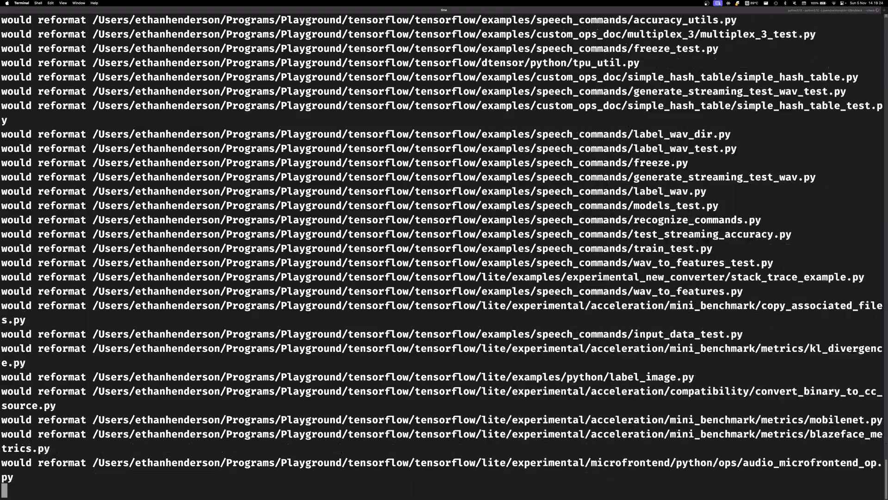
scroll(down, 3)
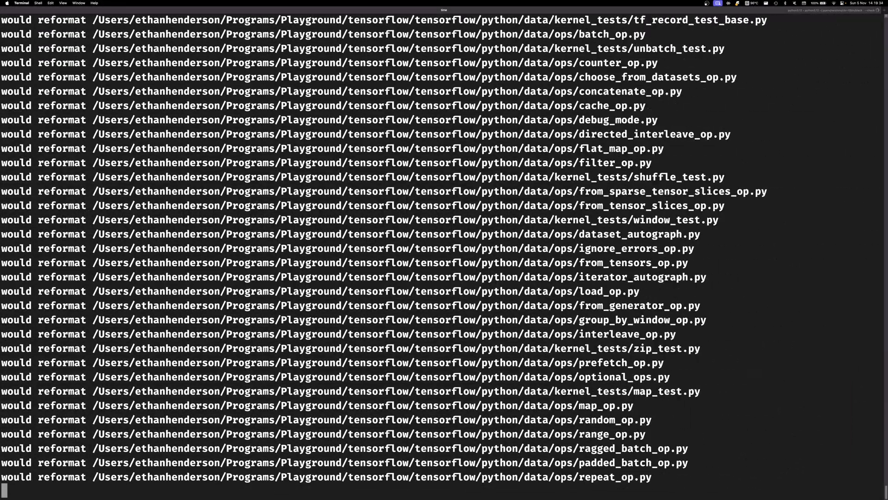
scroll(down, 3)
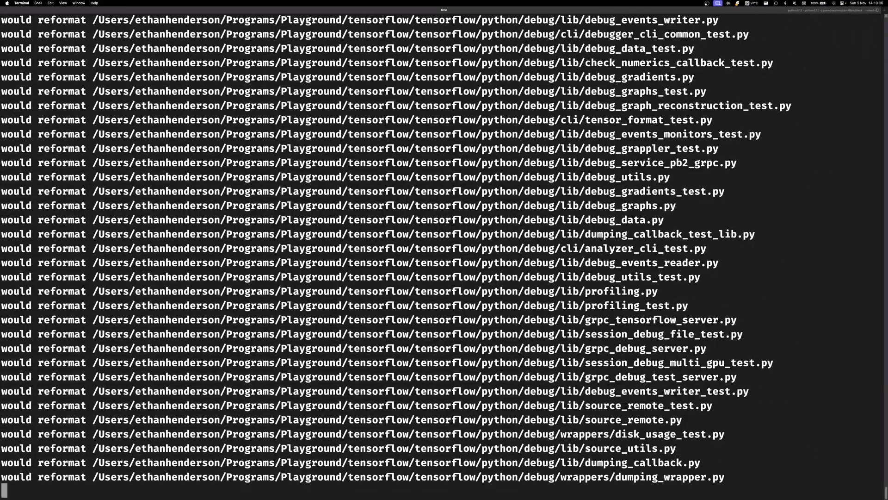
scroll(down, 3)
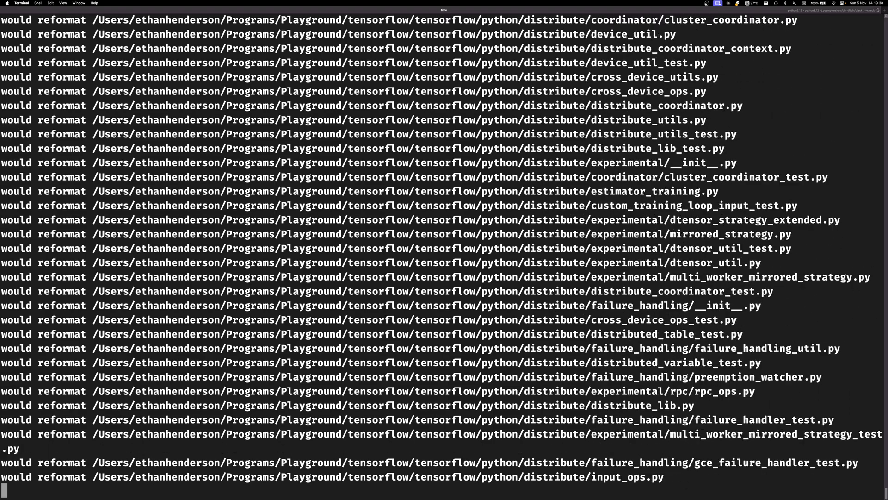
scroll(down, 3)
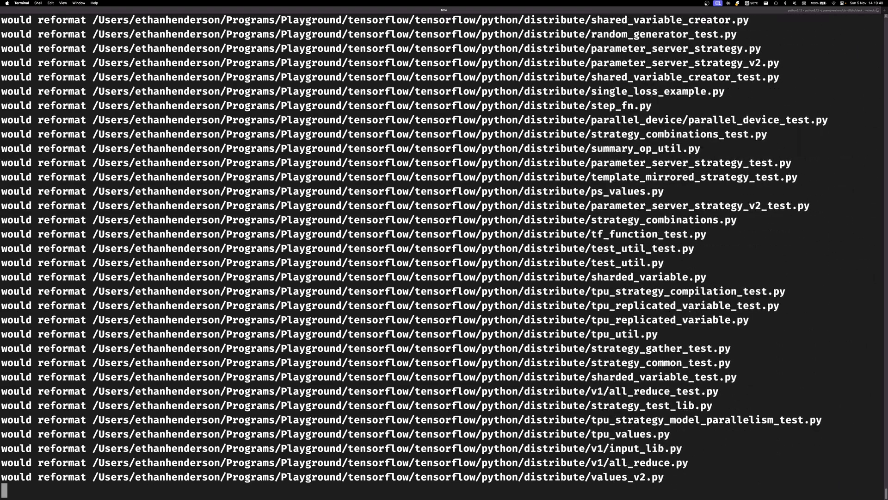
scroll(down, 3)
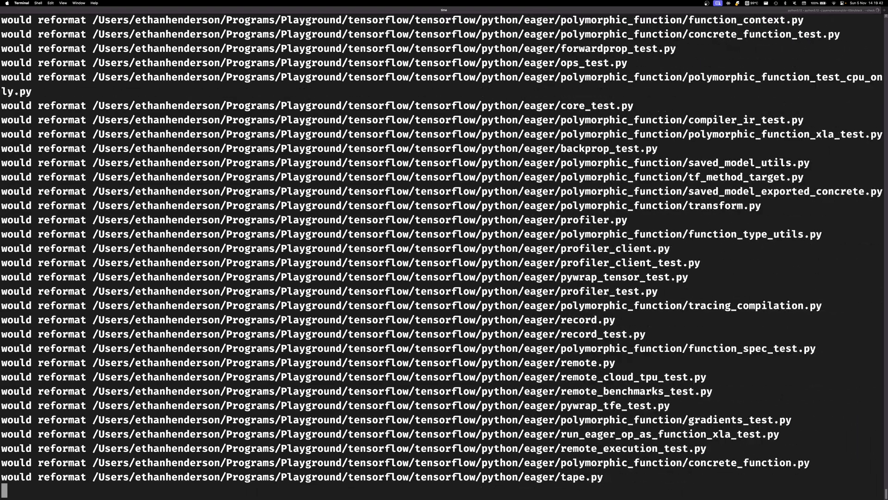
scroll(down, 3)
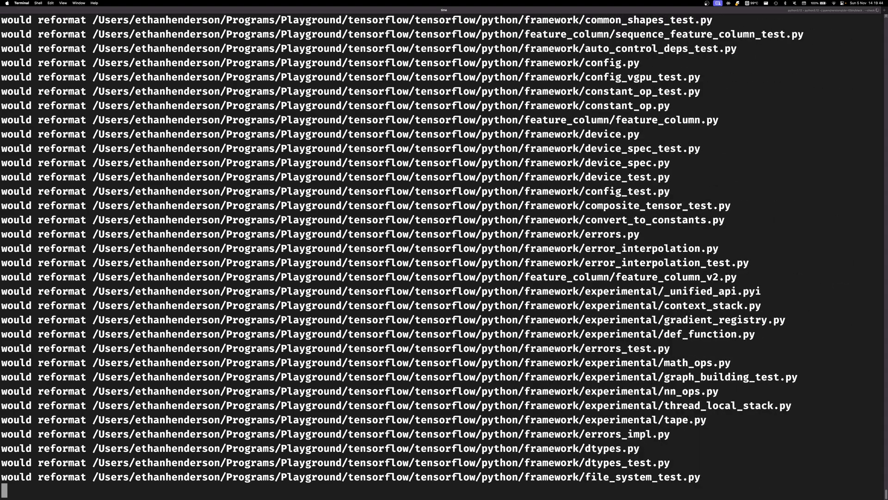
scroll(down, 3)
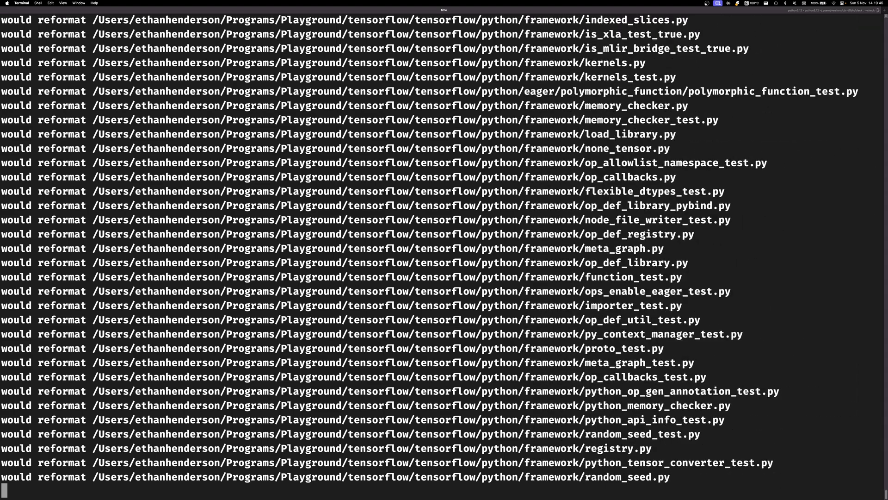
scroll(down, 3)
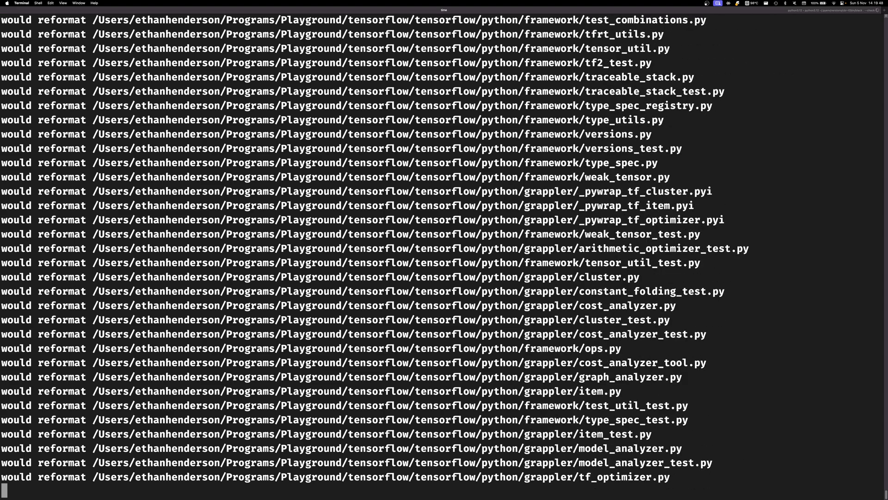
scroll(down, 3)
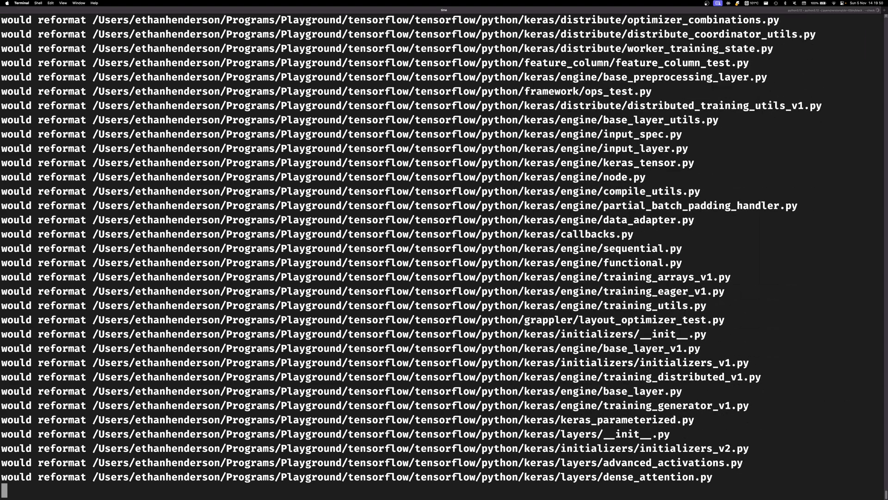
scroll(down, 3)
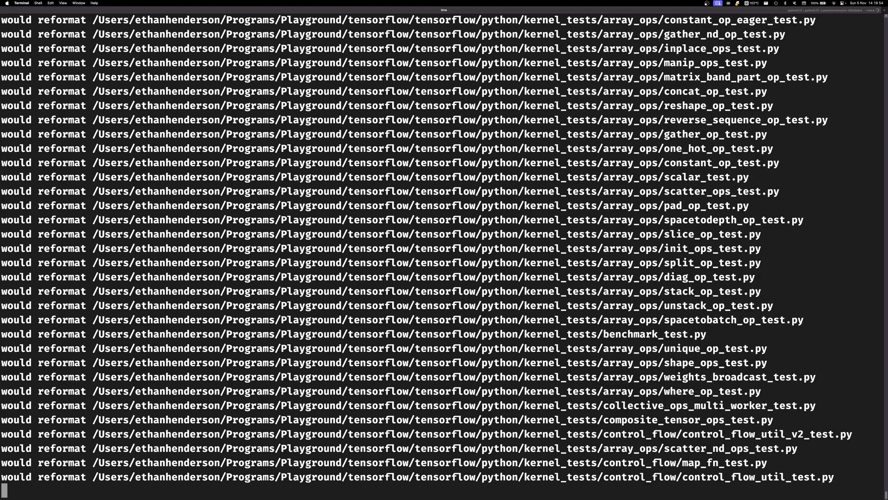
scroll(down, 3)
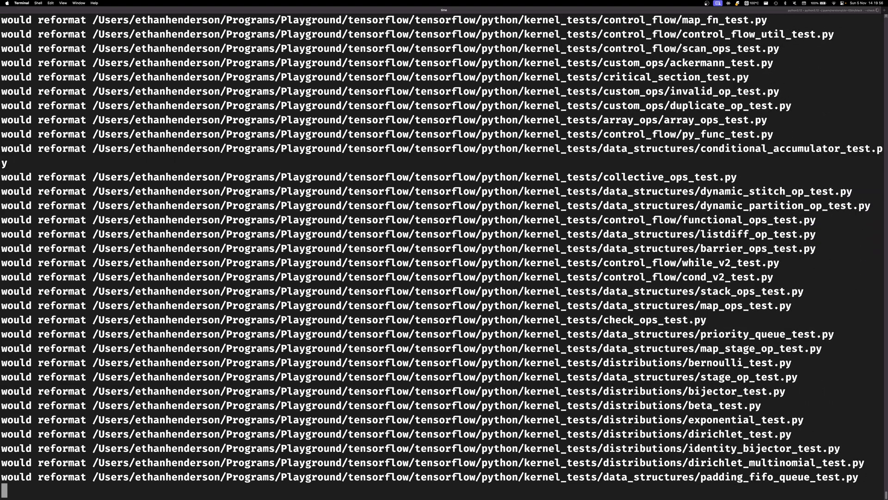
scroll(down, 3)
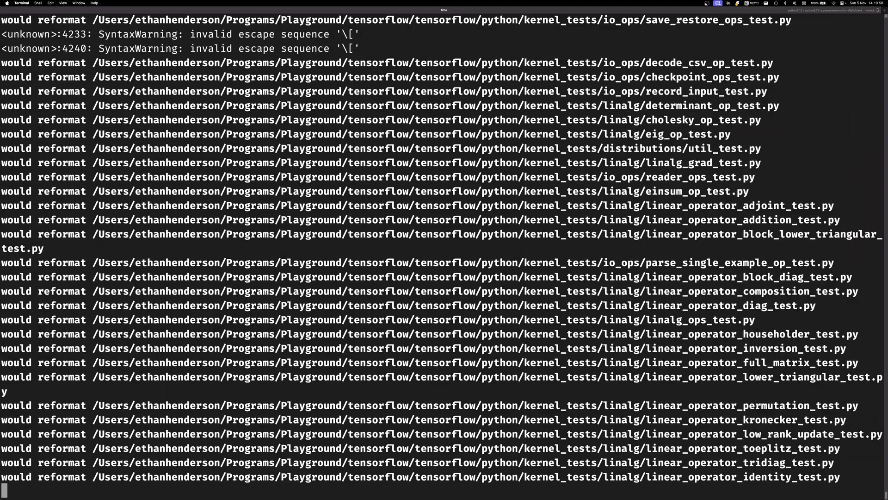
scroll(down, 3)
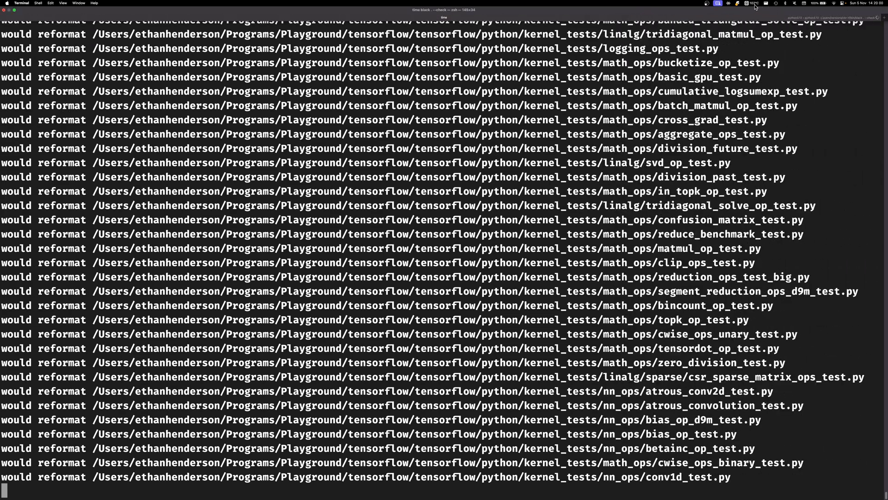
scroll(down, 3)
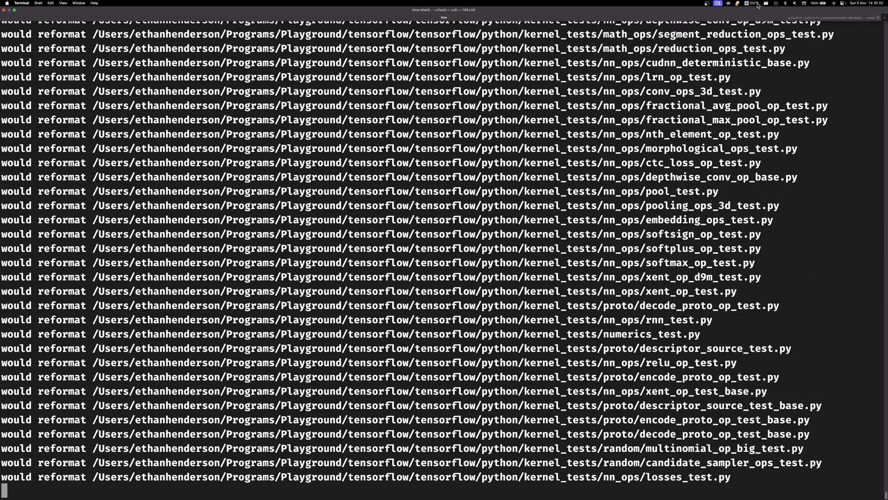
scroll(down, 3)
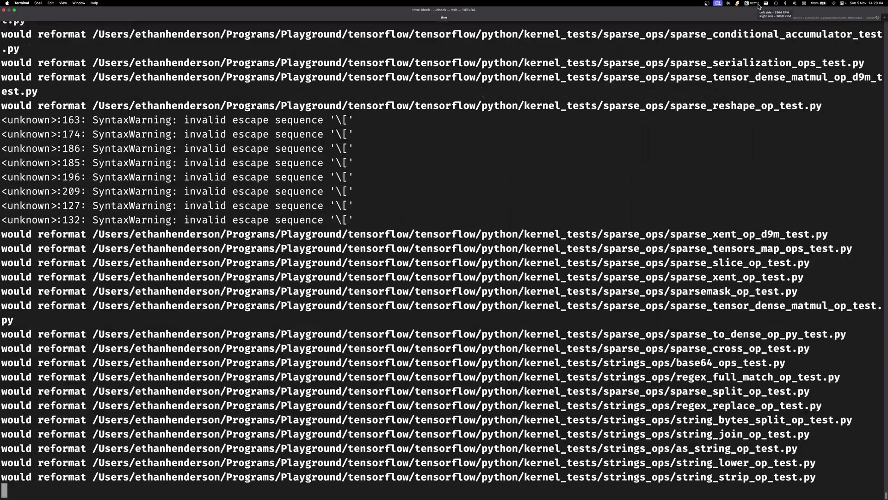
scroll(down, 3)
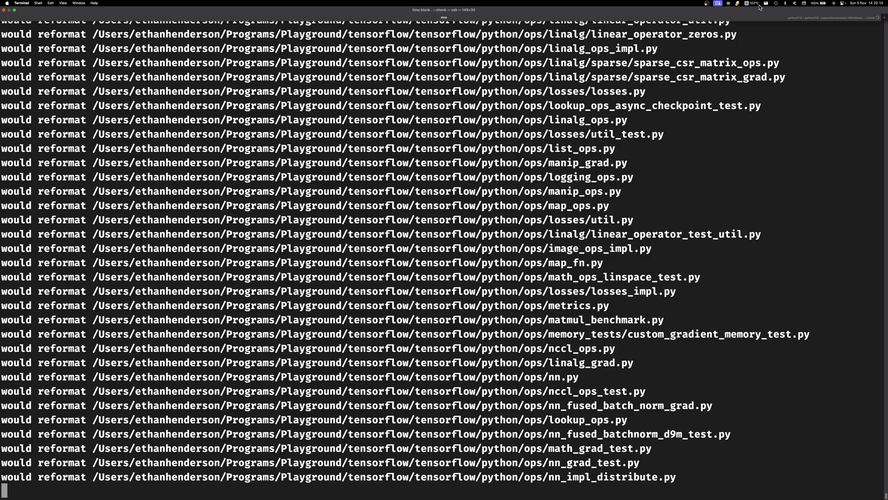
scroll(down, 3)
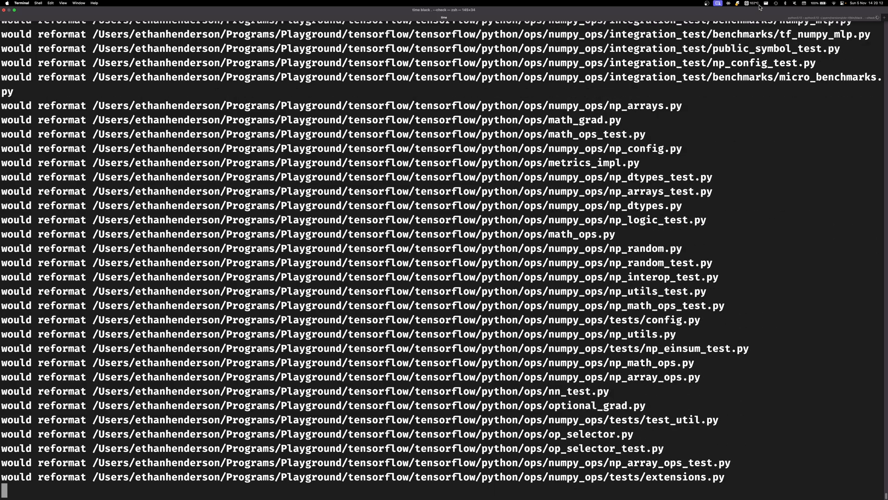
scroll(down, 3)
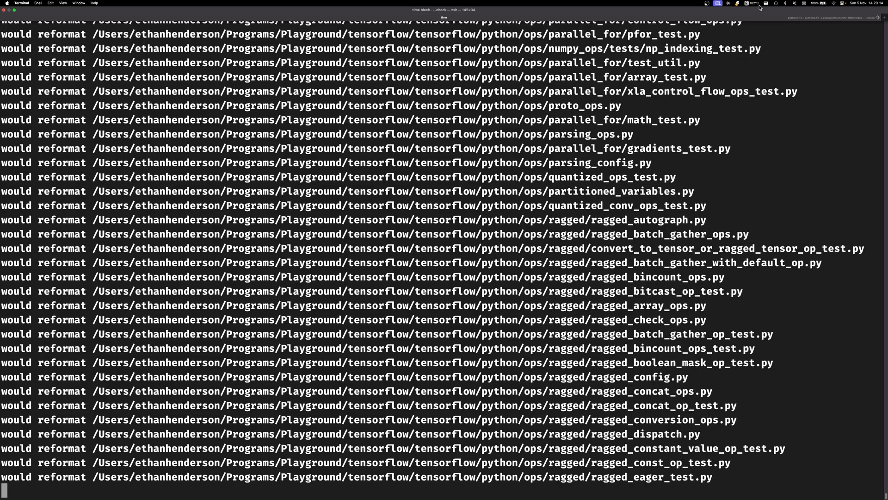
scroll(down, 3)
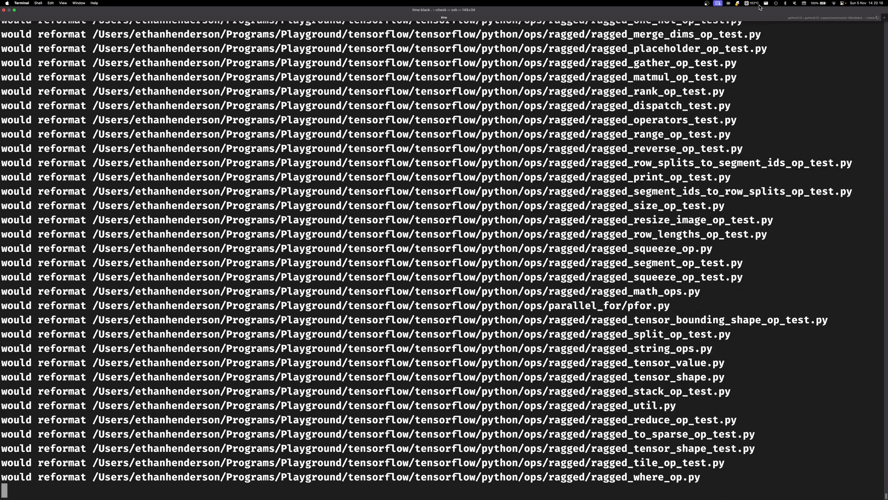
scroll(down, 3)
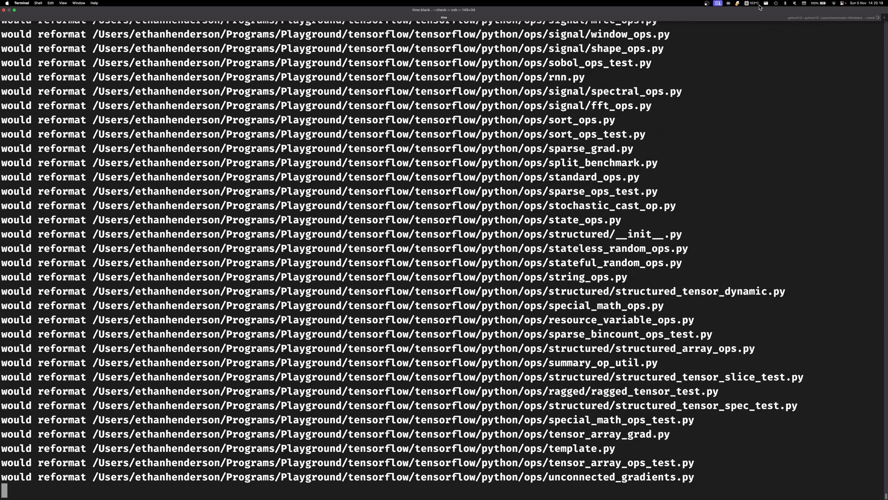
scroll(down, 3)
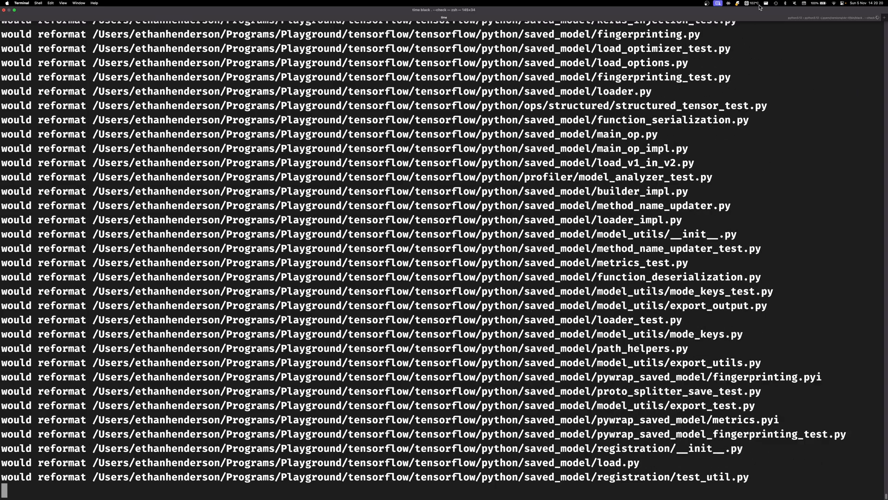
scroll(down, 3)
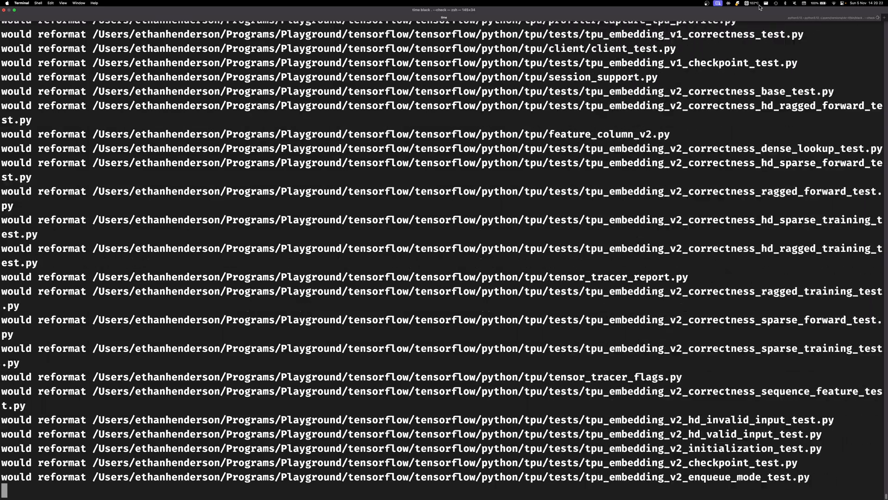
scroll(down, 3)
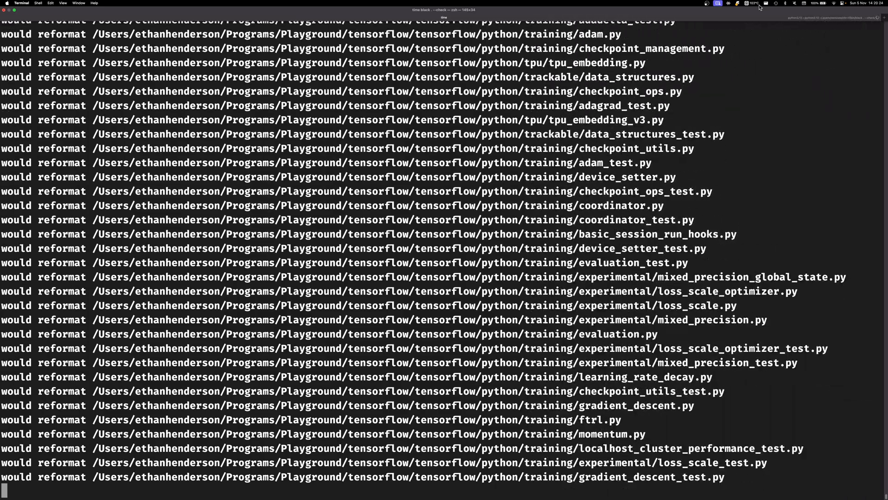
scroll(down, 3)
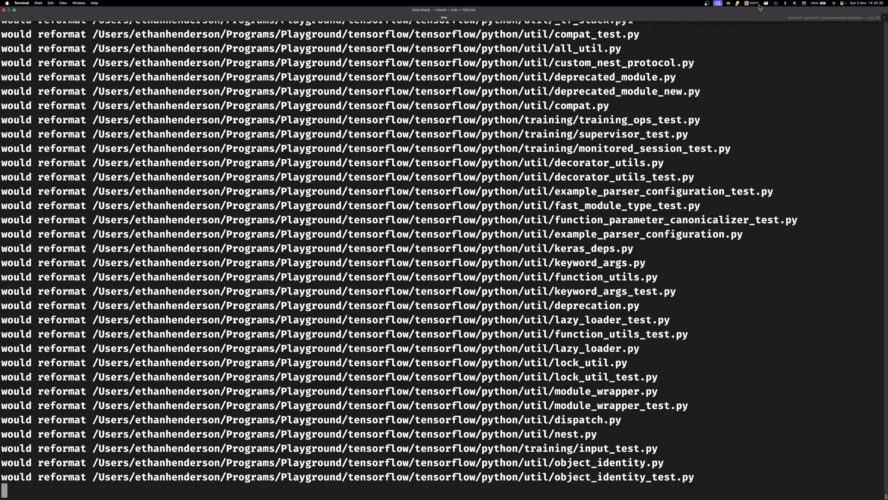
scroll(down, 3)
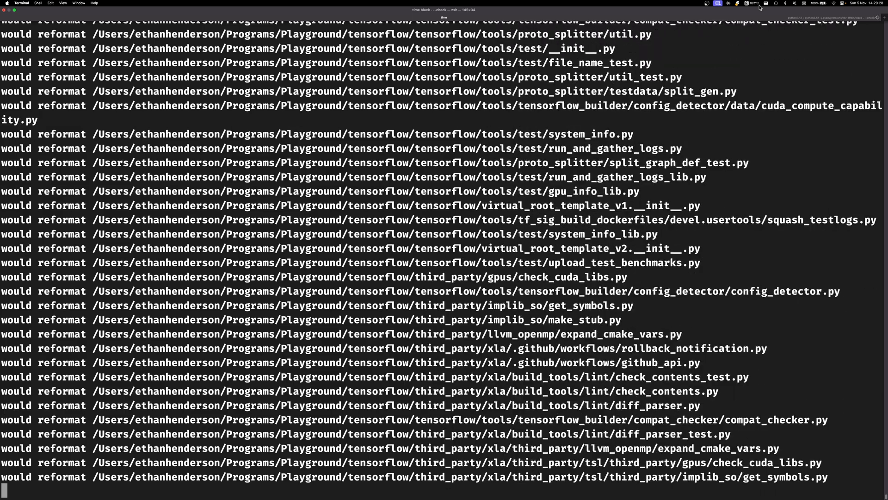
scroll(down, 3)
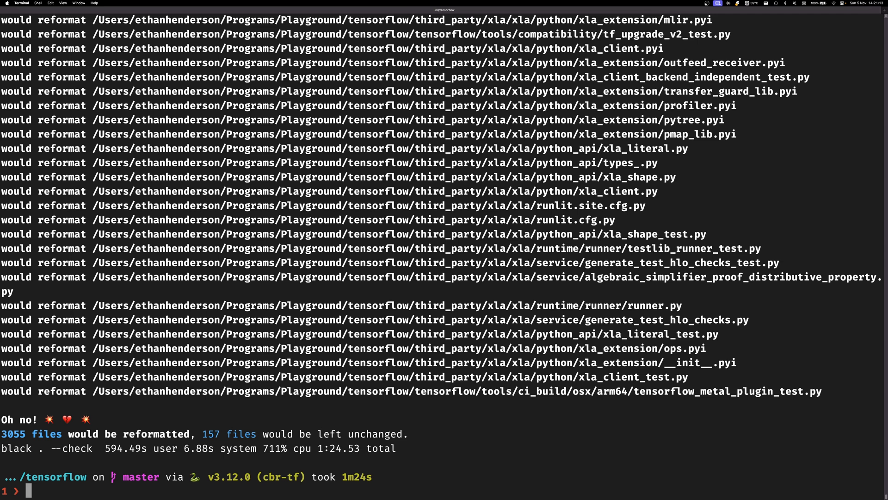
- Run `ruff format . --check` on TensorFlow: 3025 files would be reformatted, 187 unchanged
text(ruff)
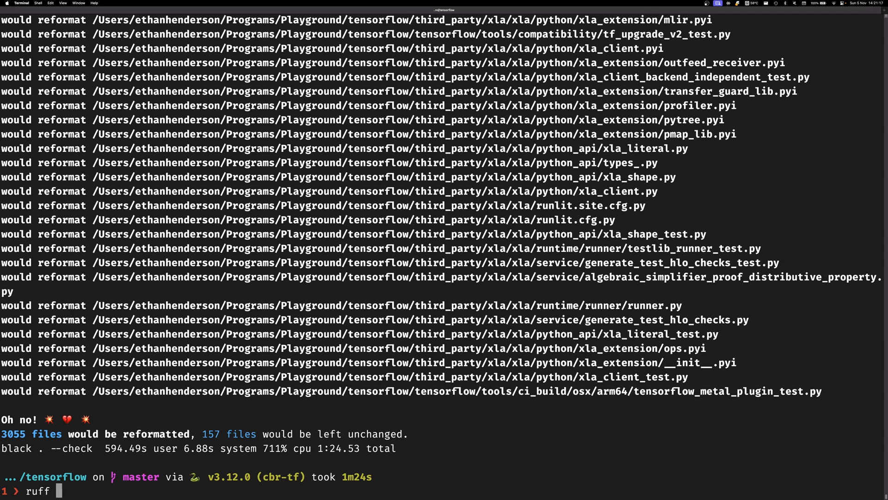
text(format .)
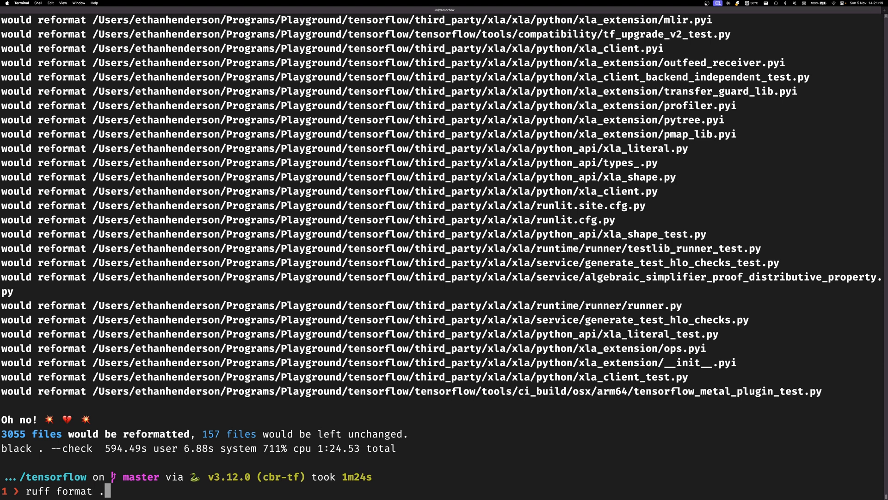
text(--check)
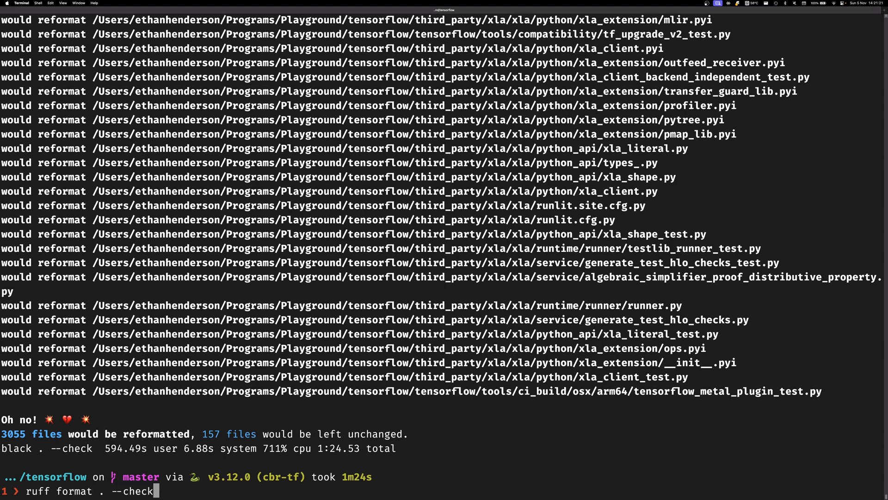
key(Return)
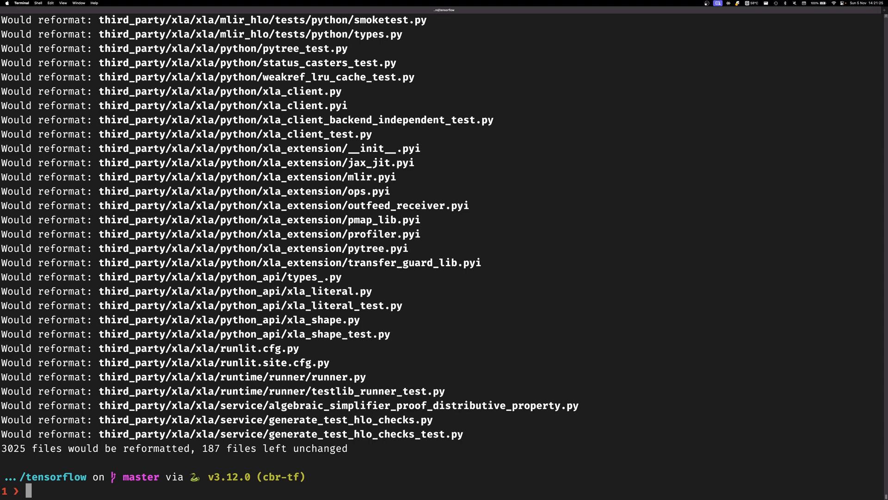
text(ruff format . --check)
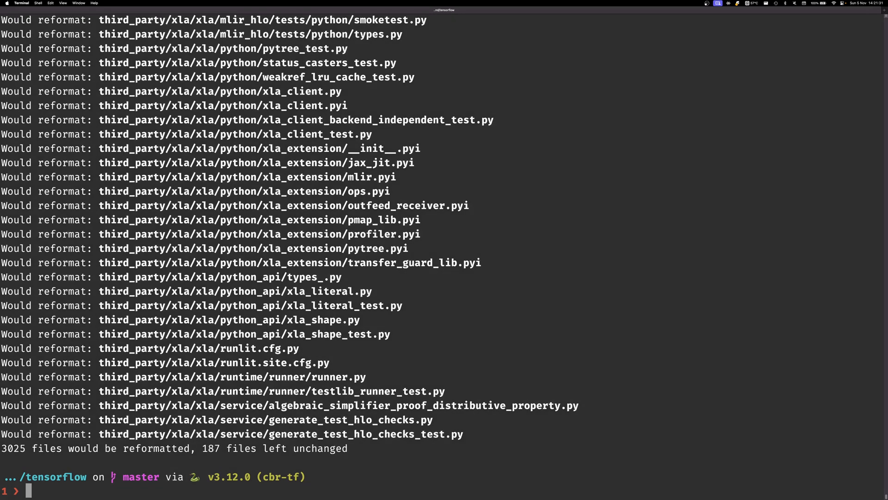
text(rm -rf .ruf)
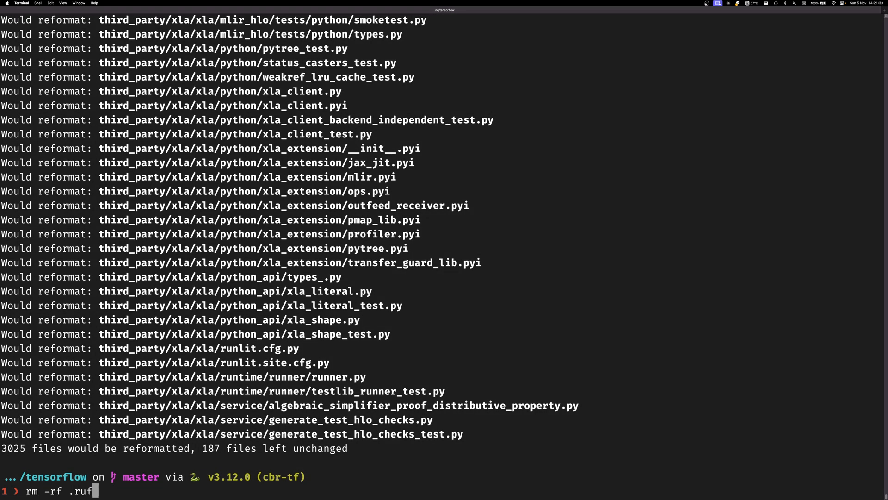
- Delete .ruff_cache and time `ruff format . --check`, which finishes in about 0.67 seconds
key(Return)
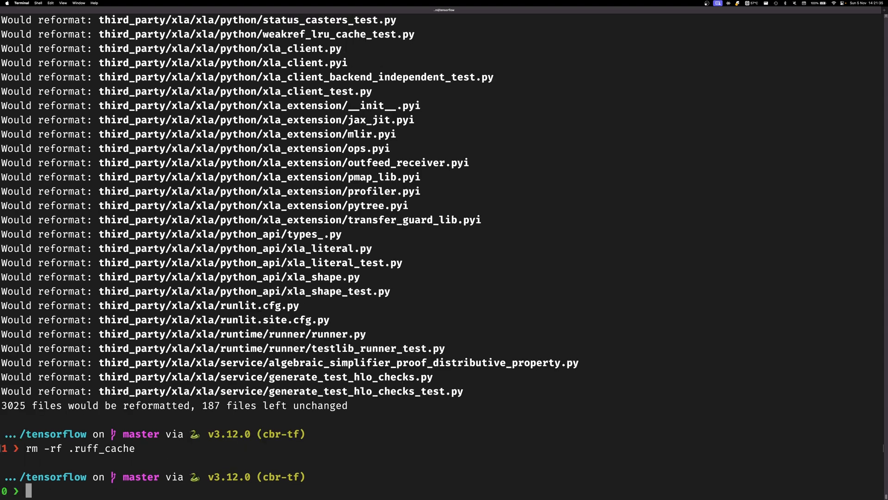
text(time ruff)
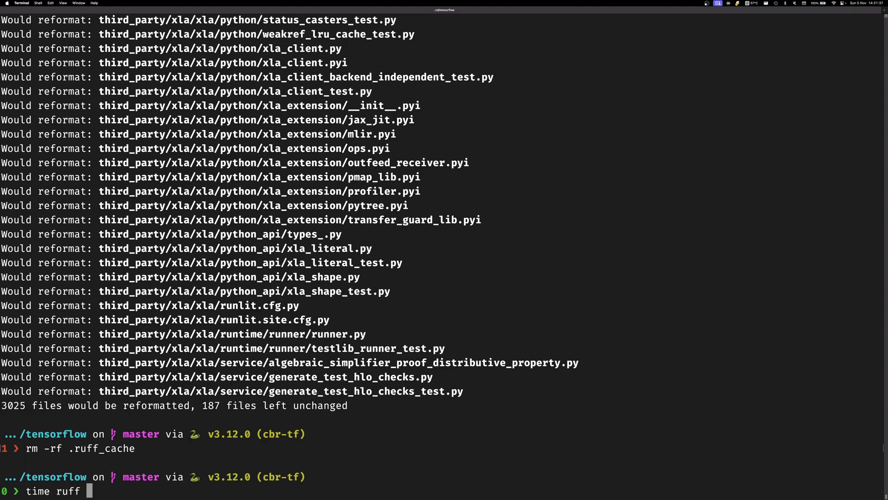
text(format .)
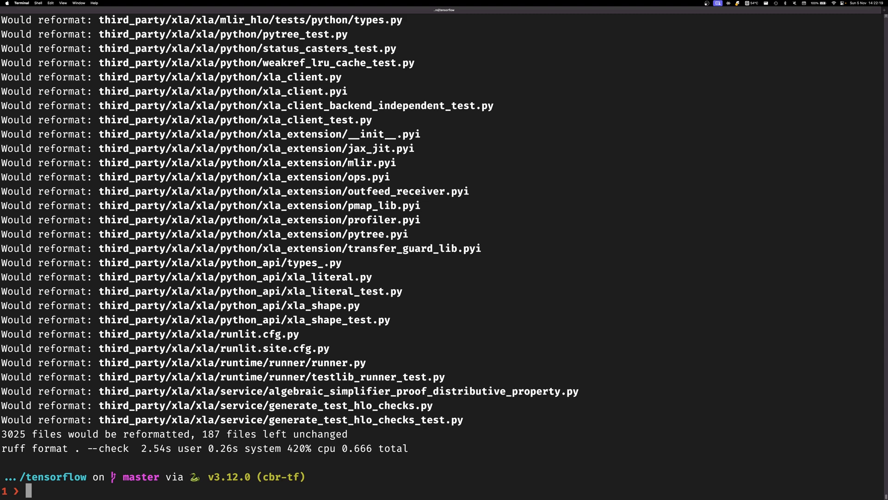
text(time ruff format .)
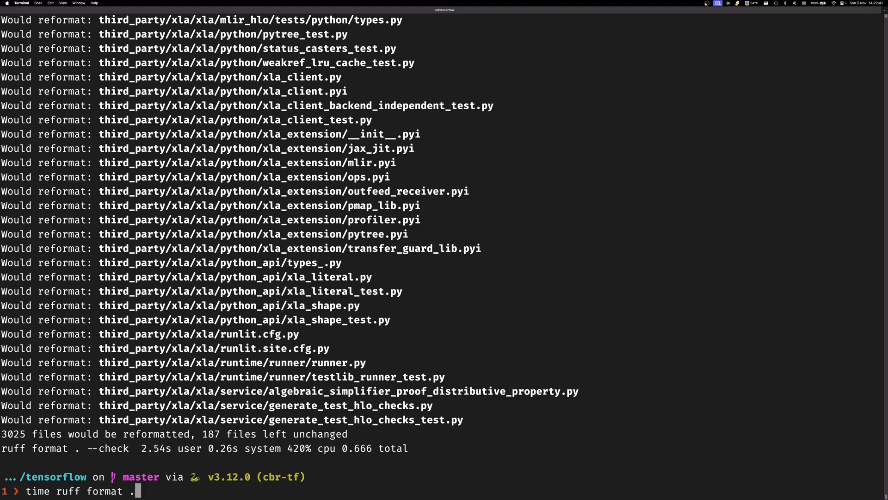
- Time `ruff format .` (3025 files, 0.76 s), then `black .`, reformatting 588 more files in 54 s
key(Return)
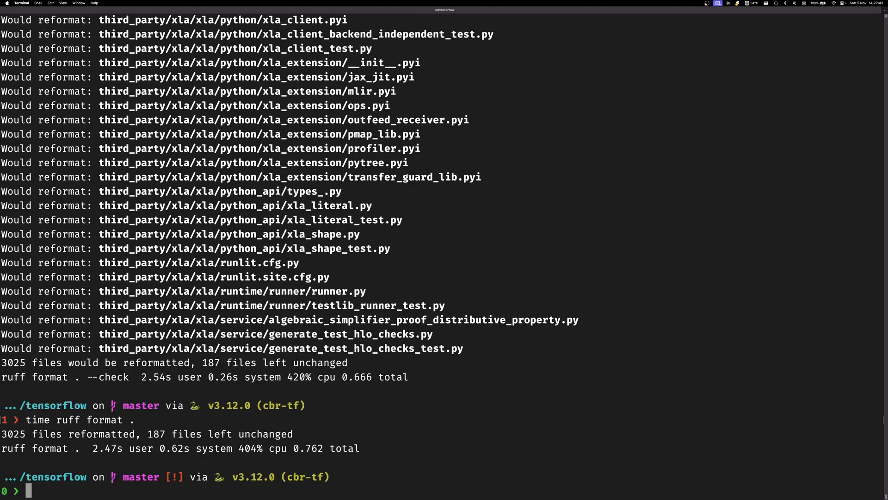
text(time black . --check)
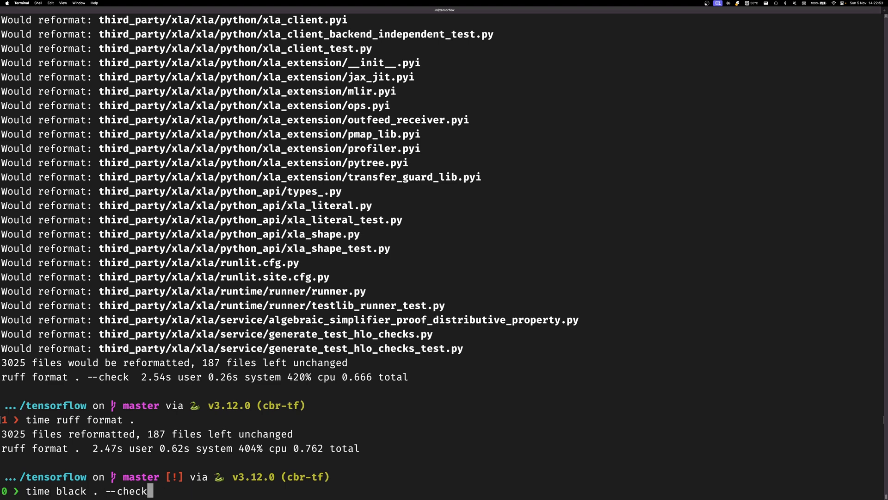
key(Backspace)
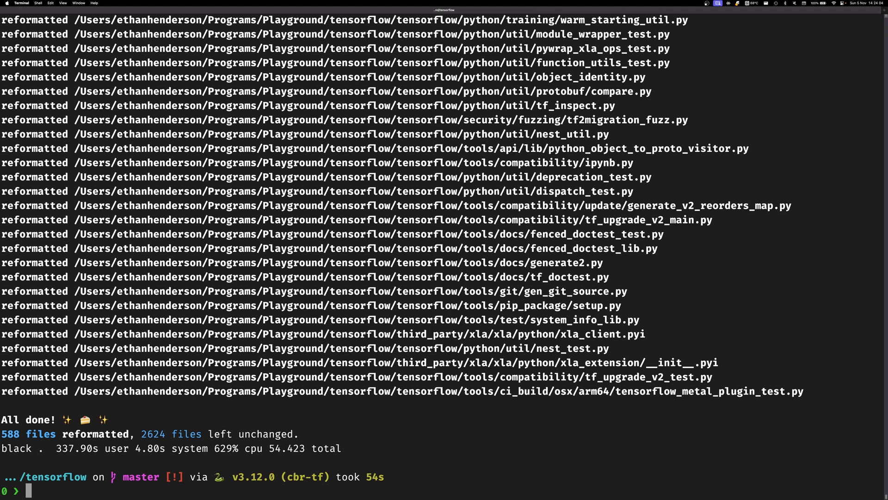
text(time ruff format .)
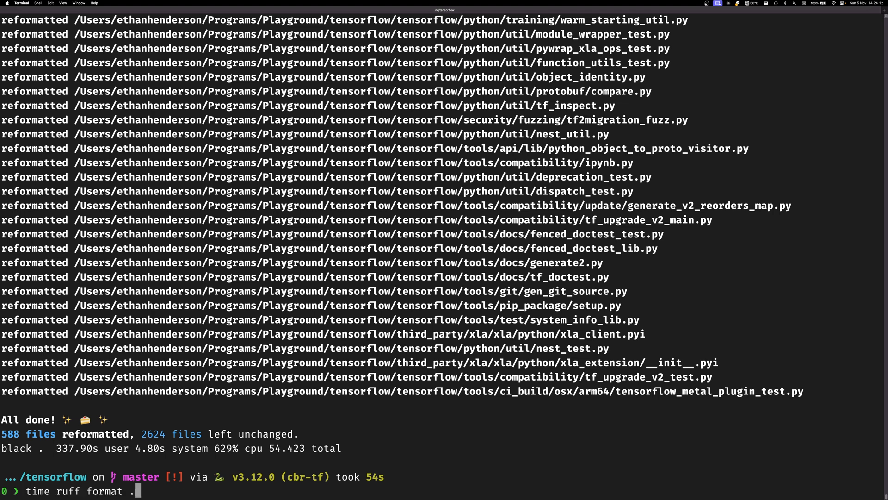
- Run `ruff format . --diff` on TensorFlow and read the 427-files-would-be-reformatted summary
text(--di)
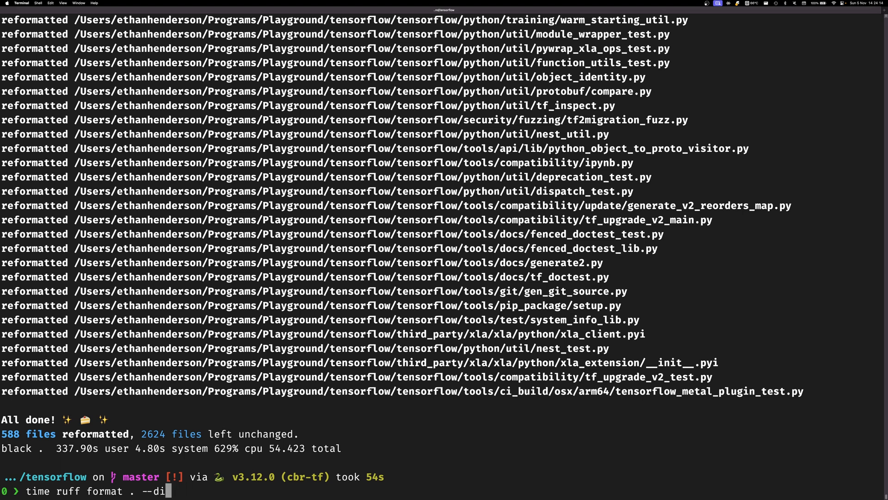
key(Return)
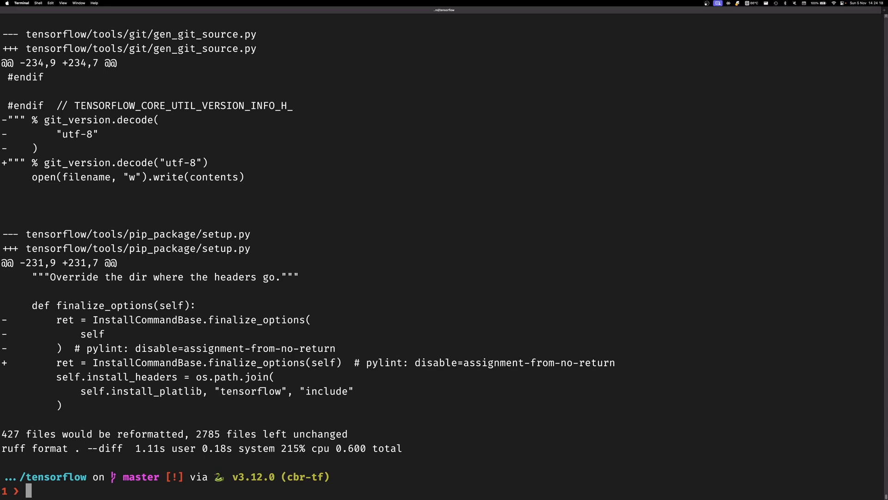
mouse_move(300, 323)
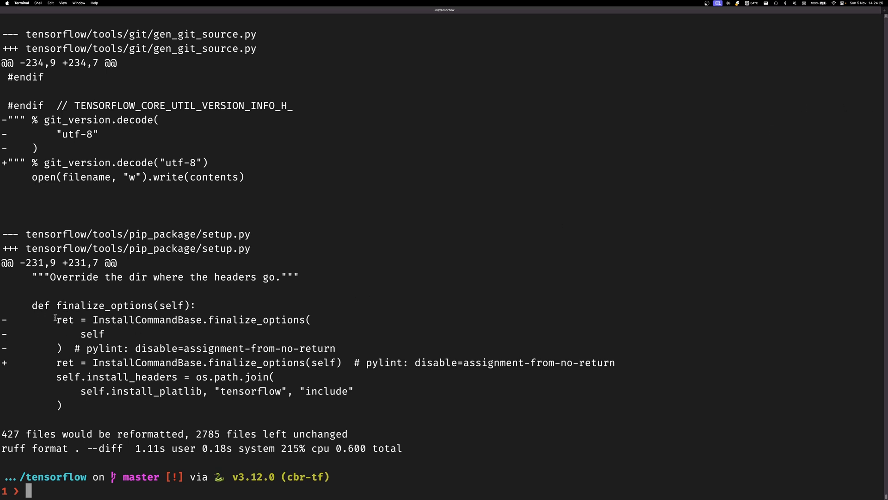
mouse_move(353, 348)
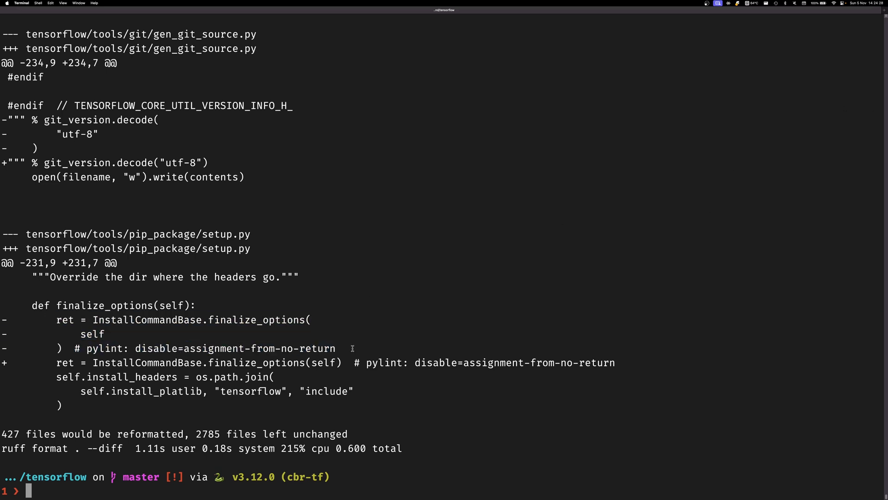
mouse_move(126, 348)
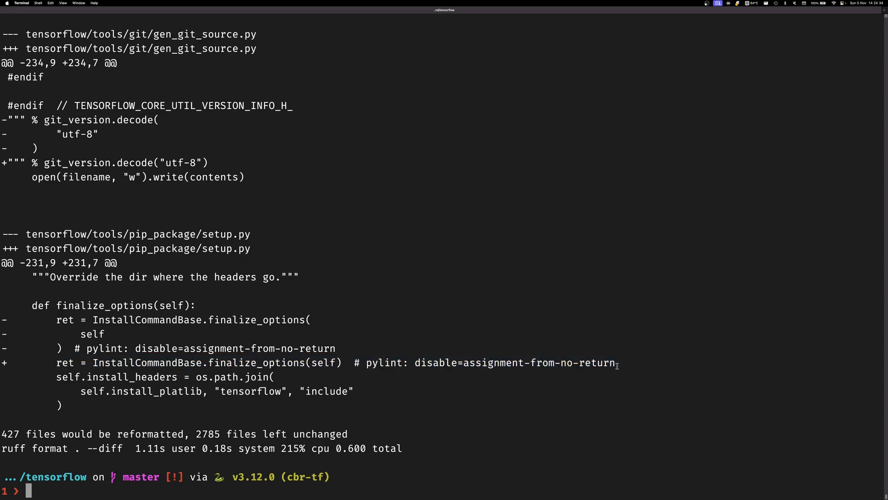
scroll(up, 3)
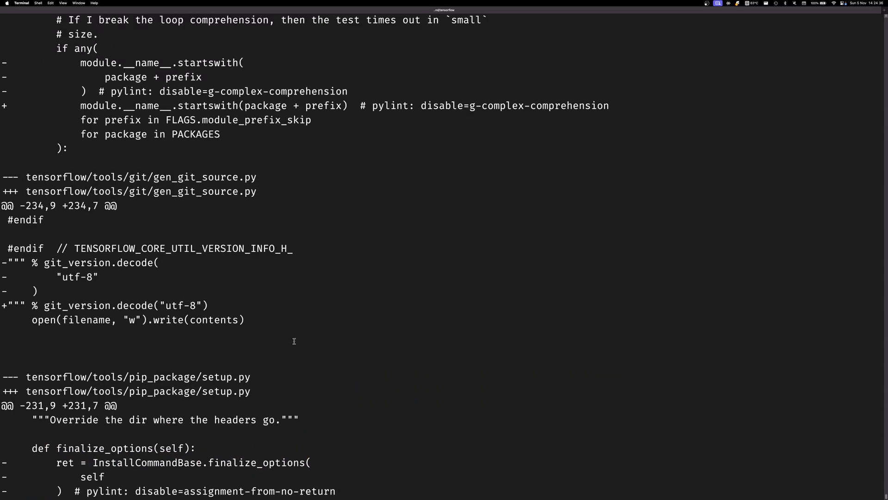
scroll(up, 3)
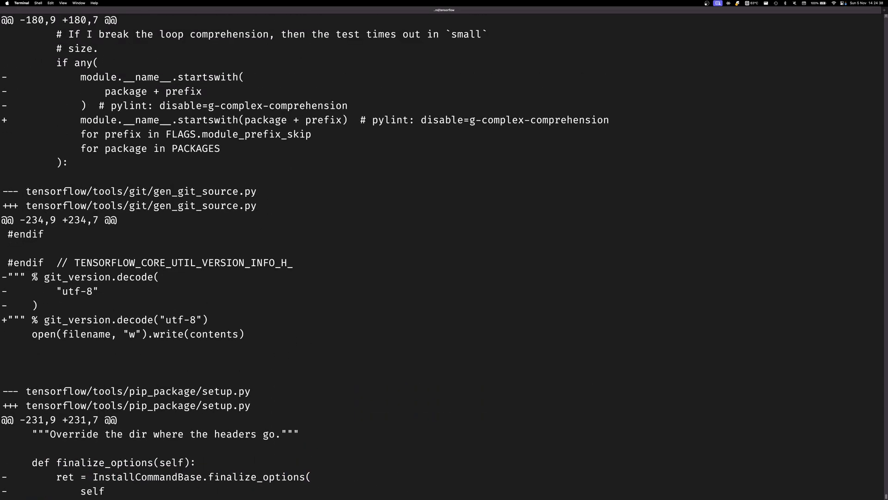
scroll(up, 3)
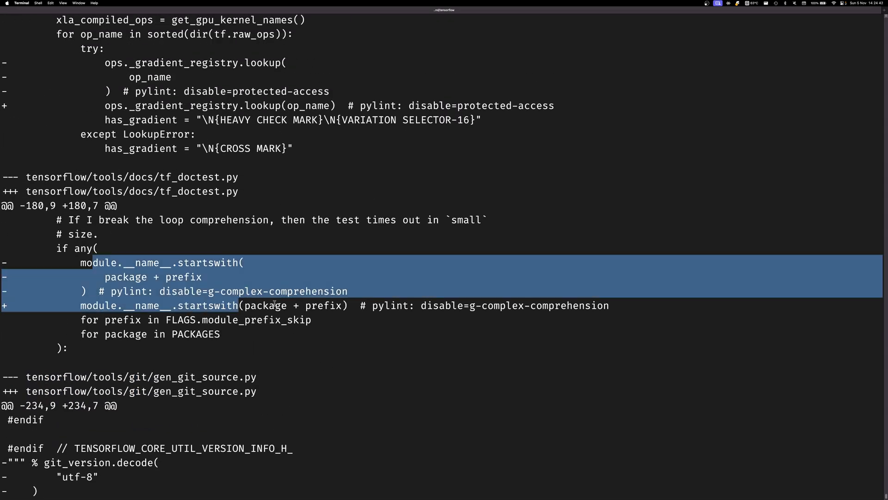
scroll(up, 3)
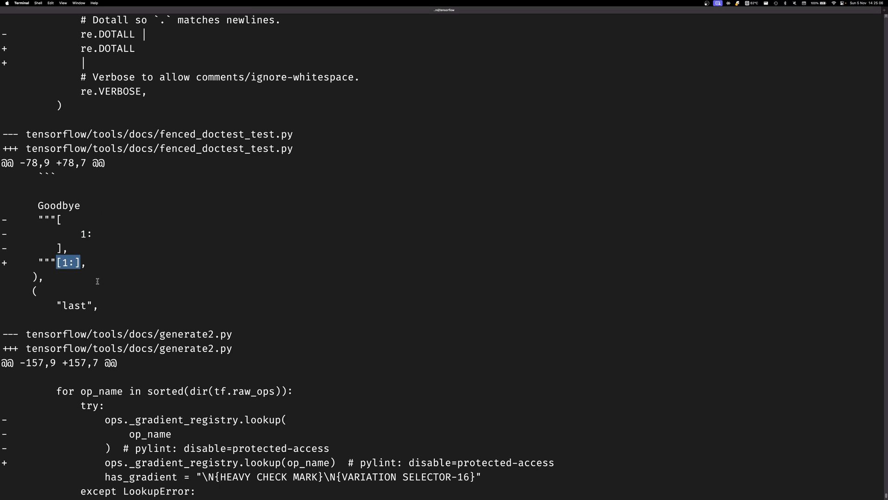
mouse_move(82, 263)
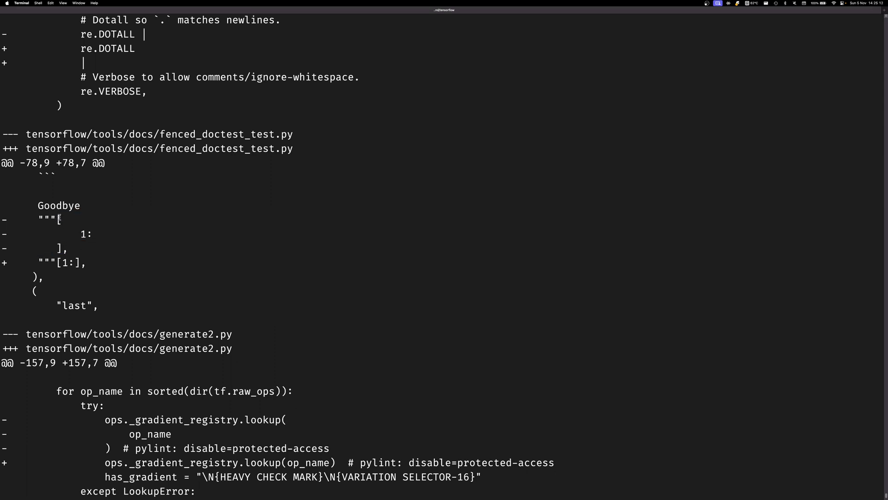
mouse_move(132, 301)
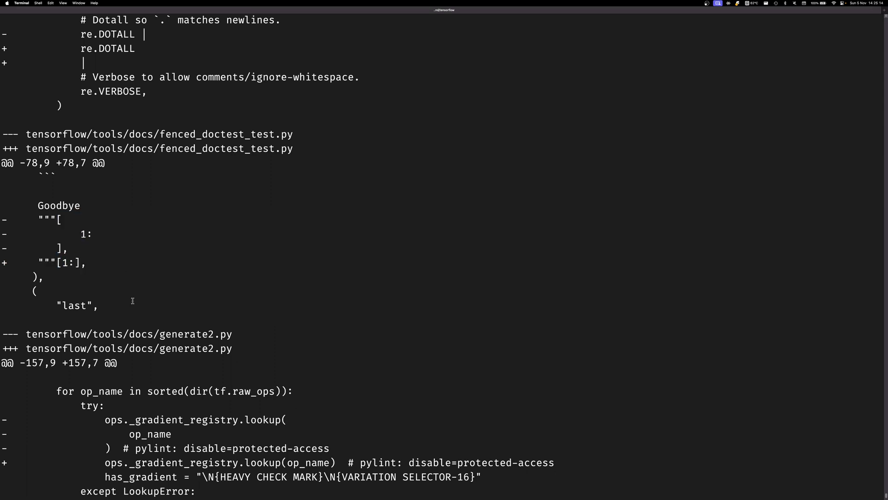
scroll(up, 3)
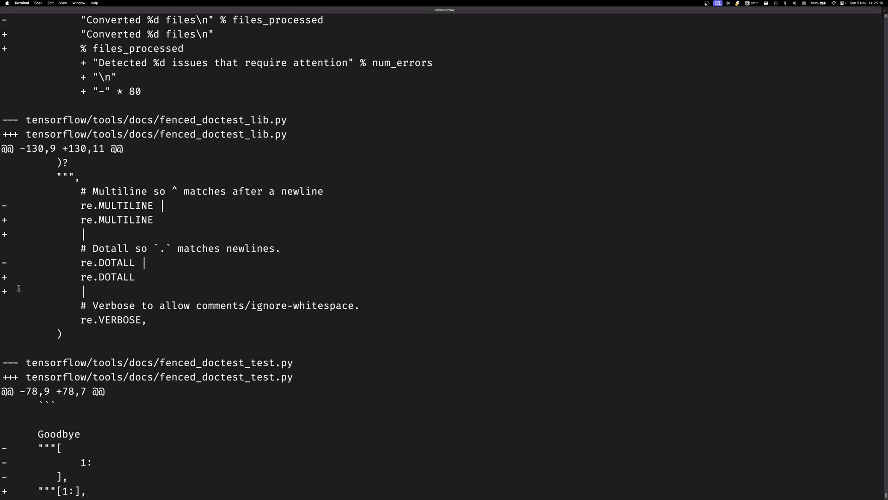
mouse_move(106, 264)
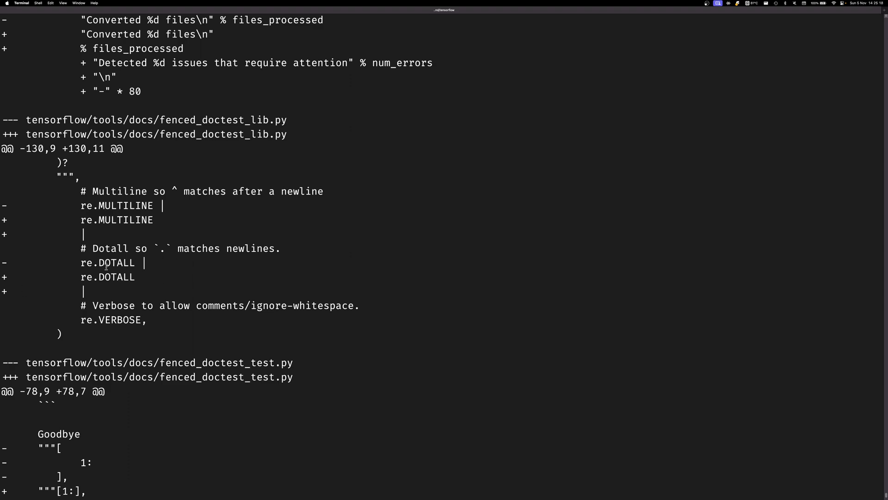
scroll(up, 3)
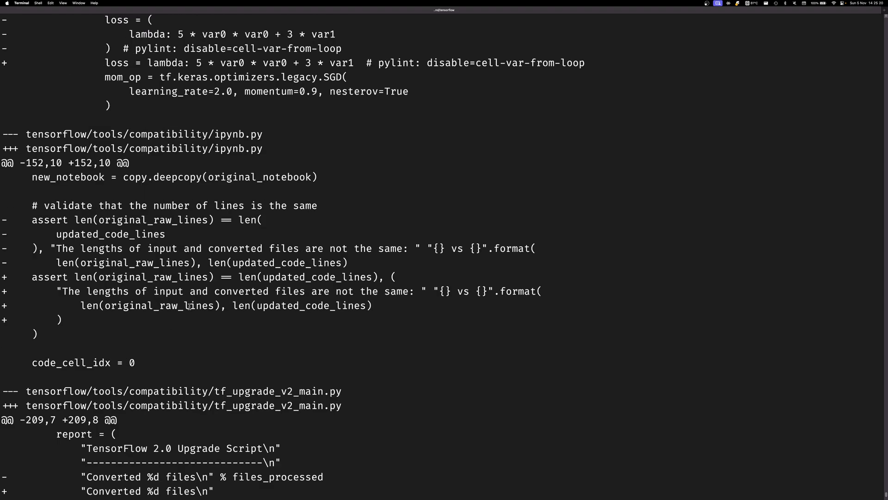
scroll(down, 3)
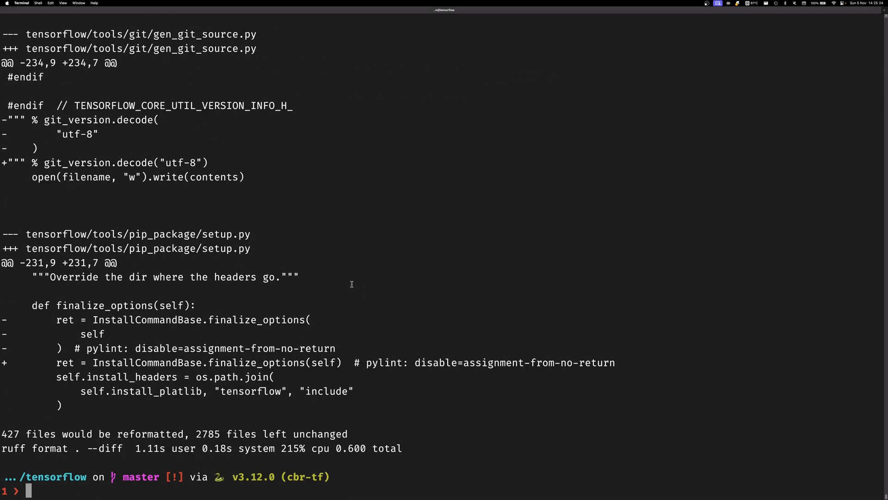
mouse_move(333, 274)
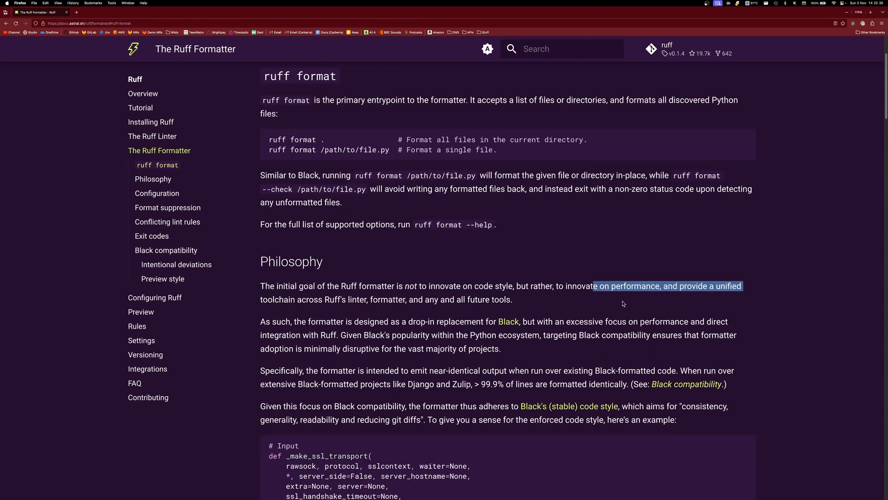
- Go to the formatter Configuration section and read down toward Format suppression
scroll(down, 3)
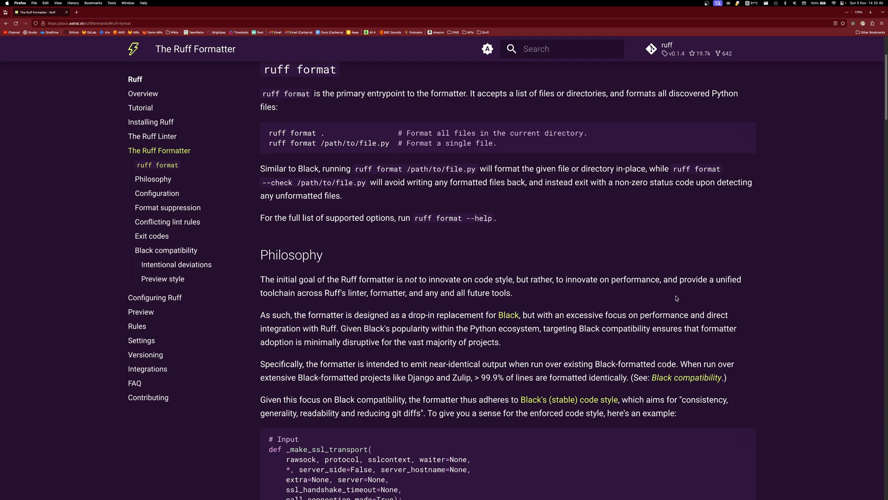
click(158, 194)
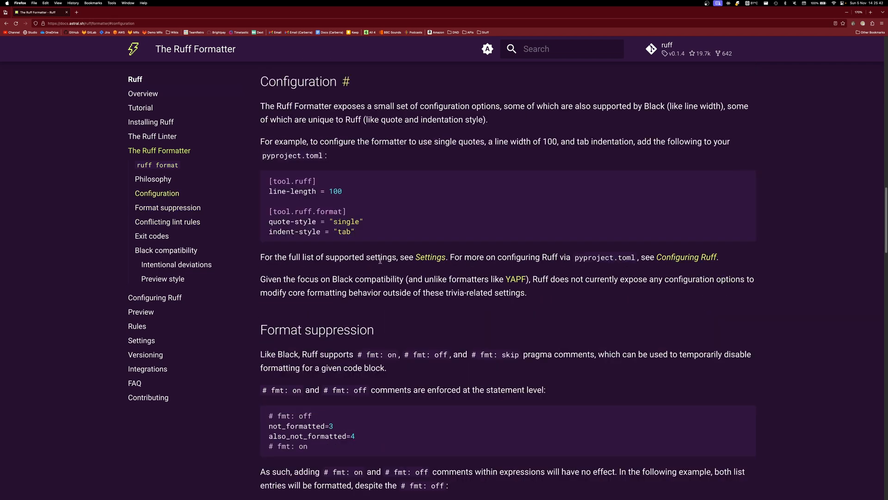
mouse_move(390, 232)
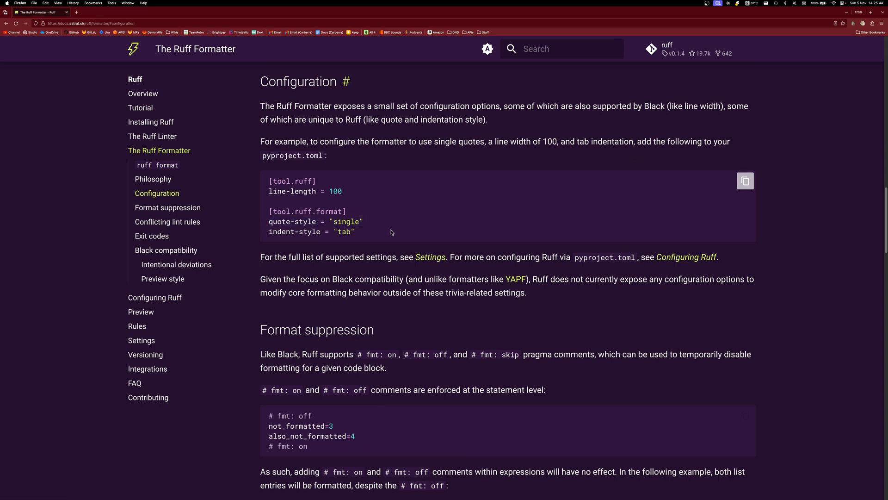
mouse_move(268, 192)
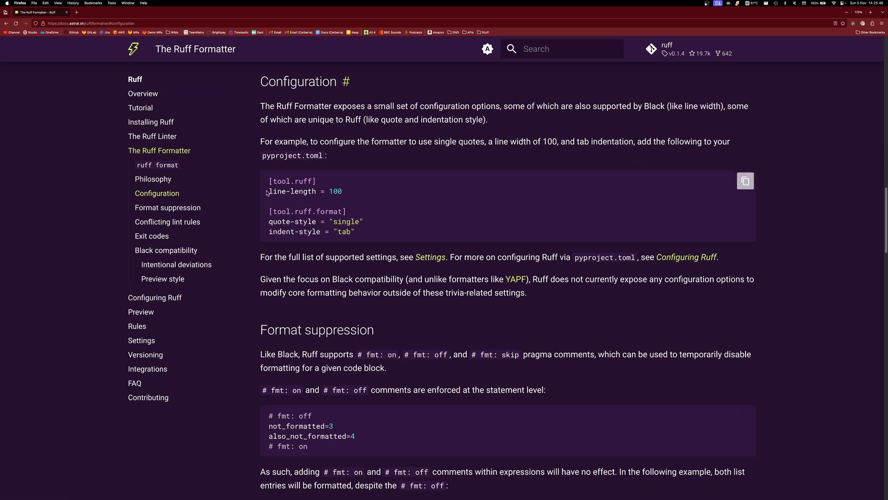
mouse_move(357, 196)
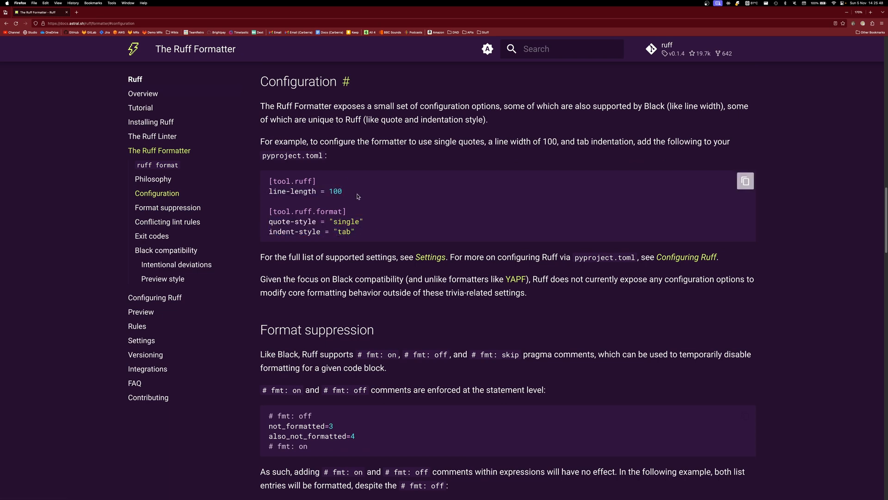
mouse_move(395, 190)
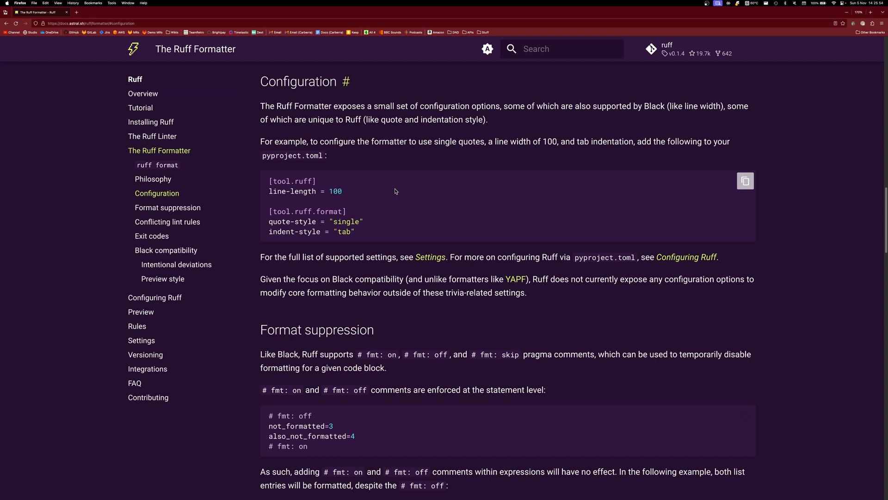
scroll(down, 3)
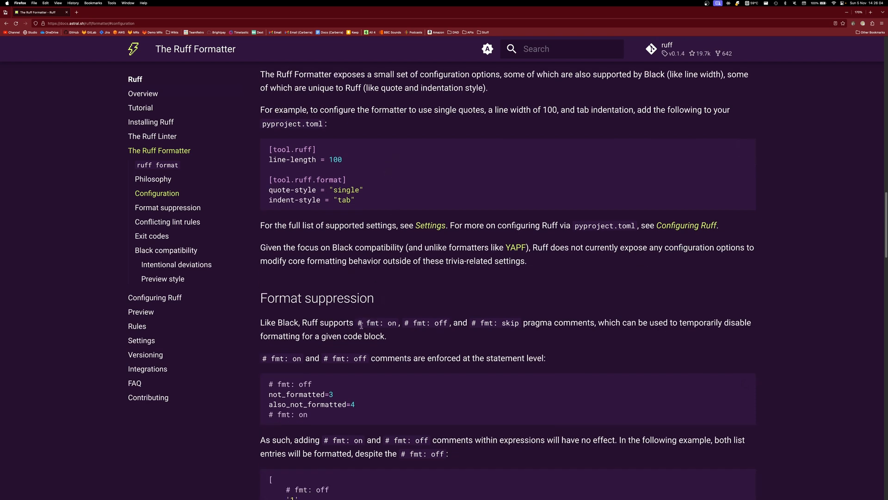
mouse_move(490, 334)
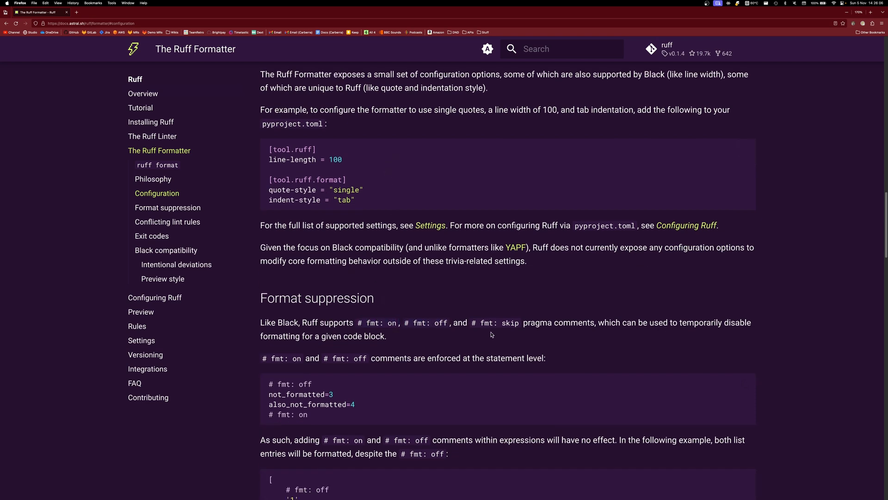
scroll(down, 3)
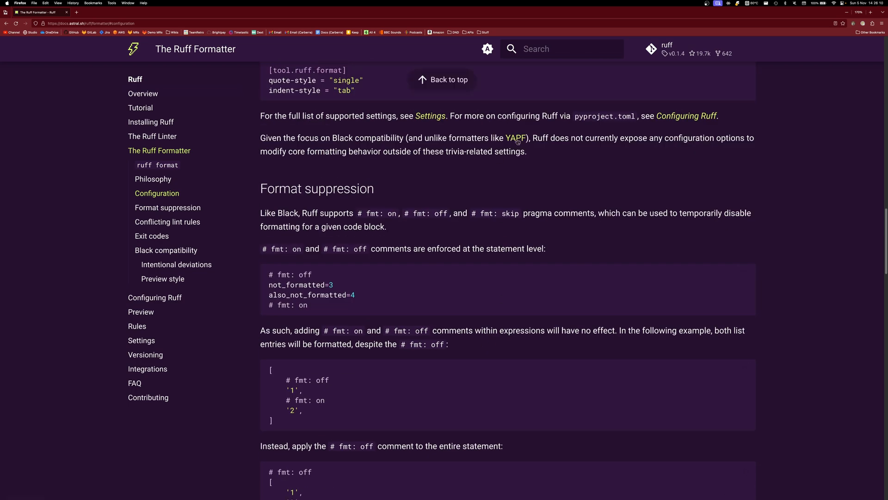
mouse_move(515, 140)
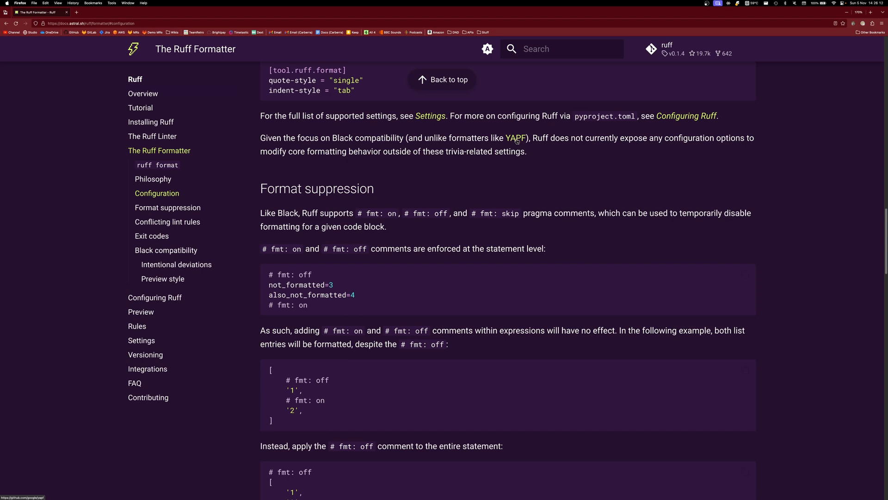
mouse_move(531, 186)
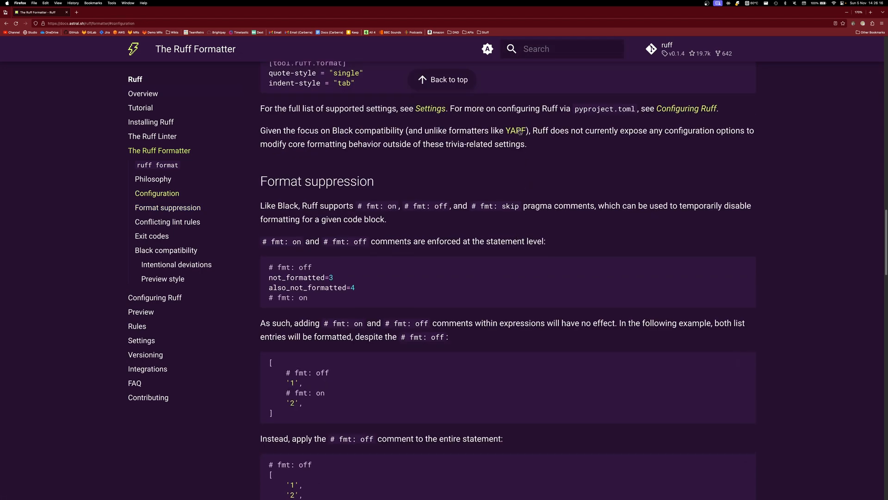
- Visit the google/yapf GitHub README from the docs link, then return to the Ruff docs tab
click(517, 130)
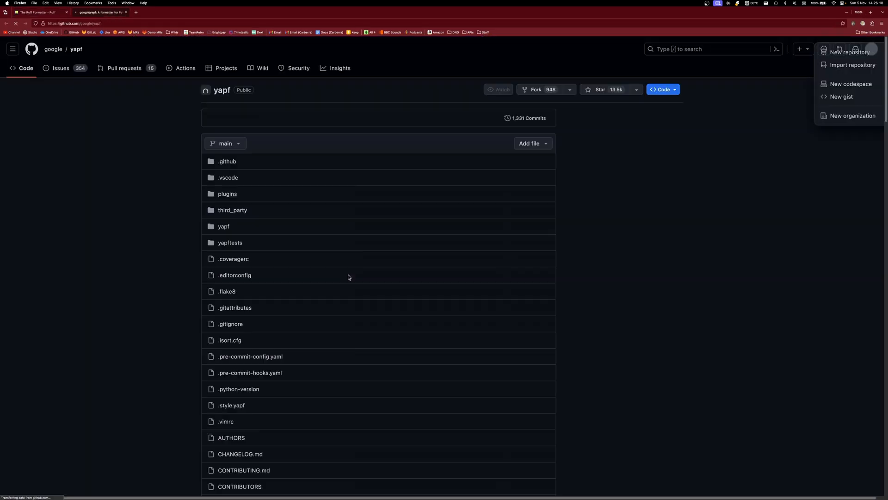
scroll(down, 3)
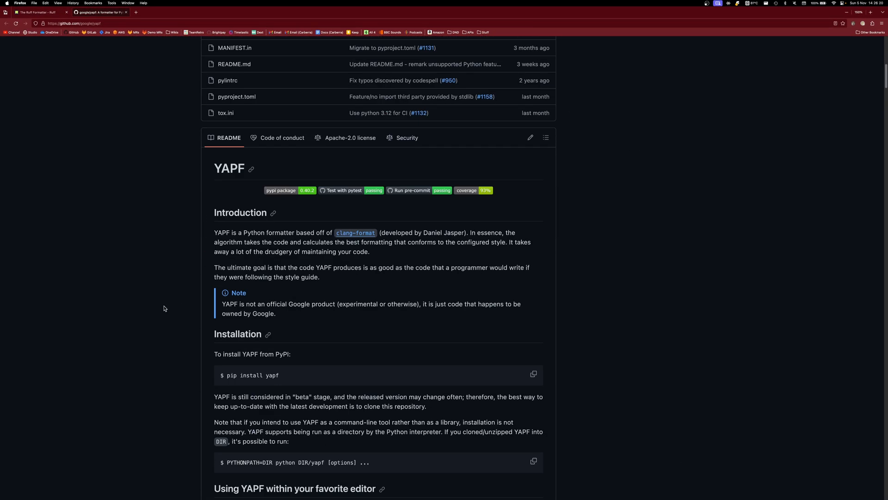
mouse_move(318, 341)
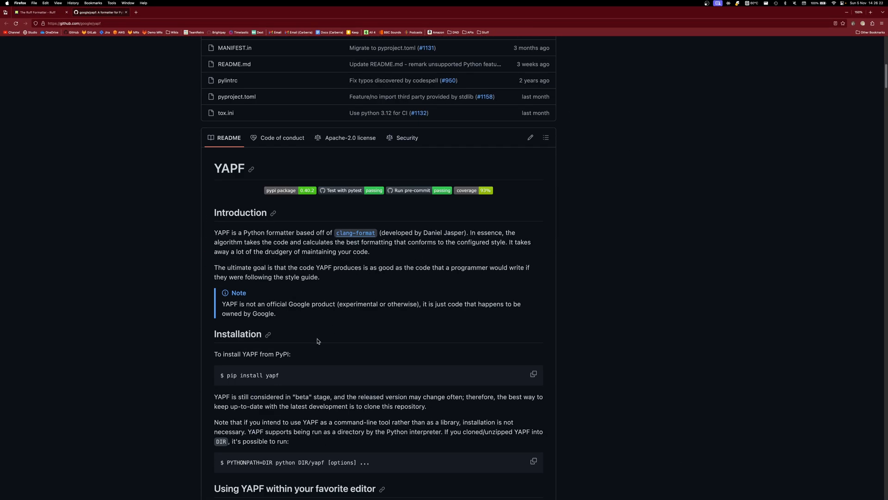
scroll(down, 3)
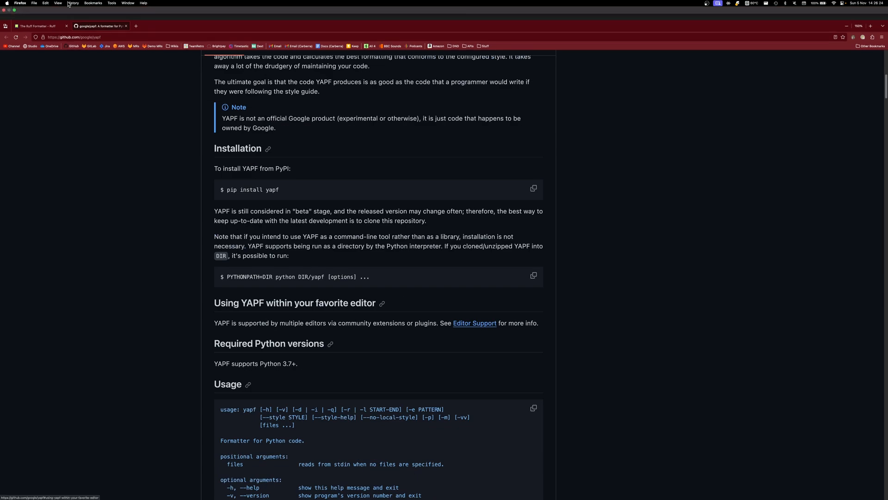
click(37, 12)
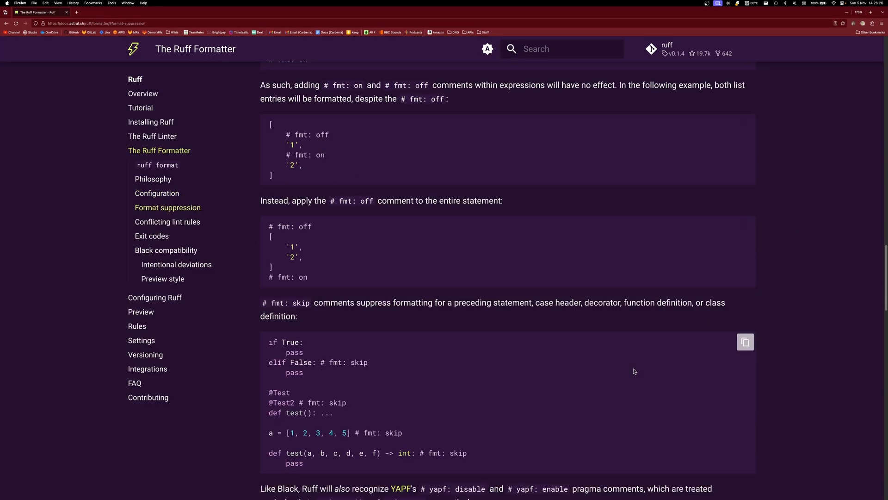
- Scroll the Ruff Formatter docs down to the Conflicting lint rules heading
scroll(down, 3)
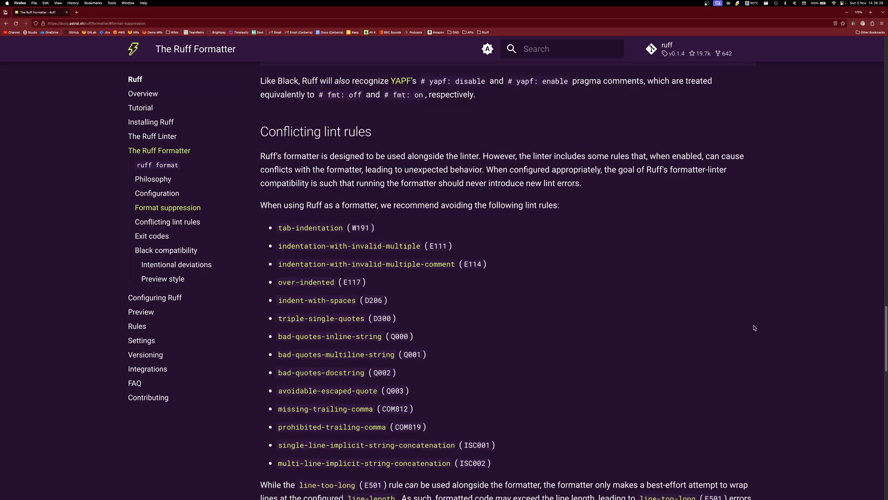
scroll(down, 3)
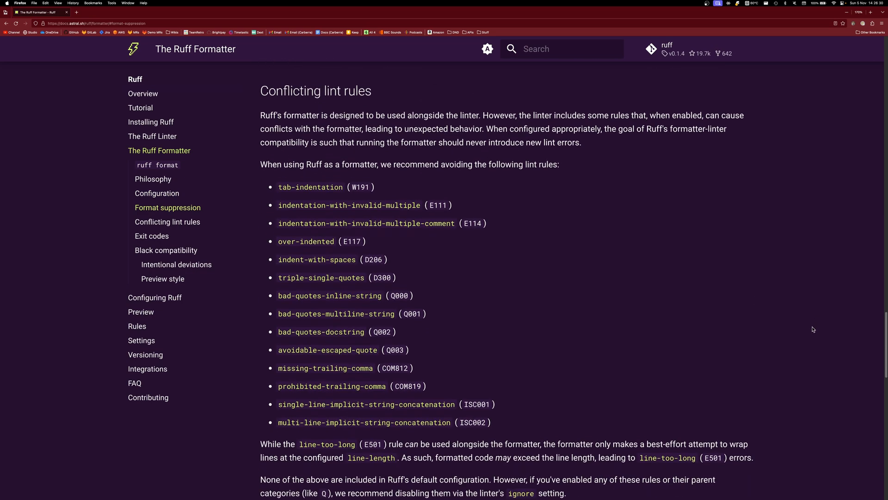
click(168, 222)
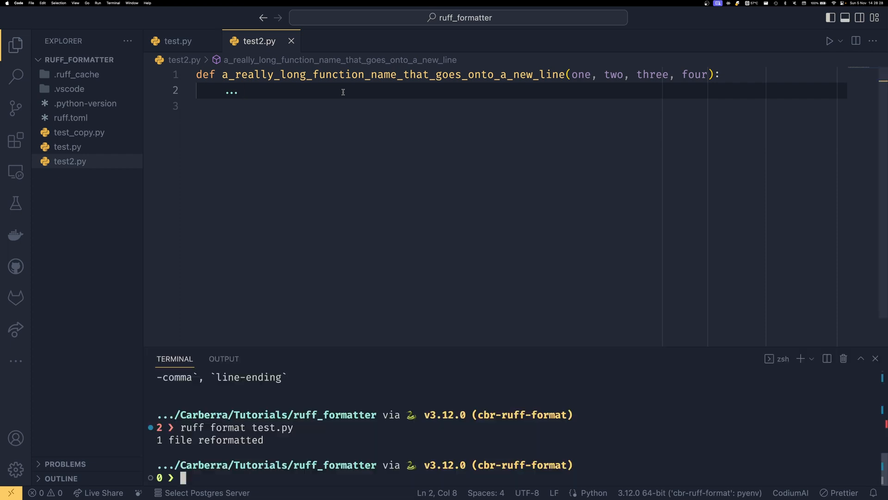
- Run `ruff format test2.py` on the four-parameter function, leaving it unchanged
text(ruff for)
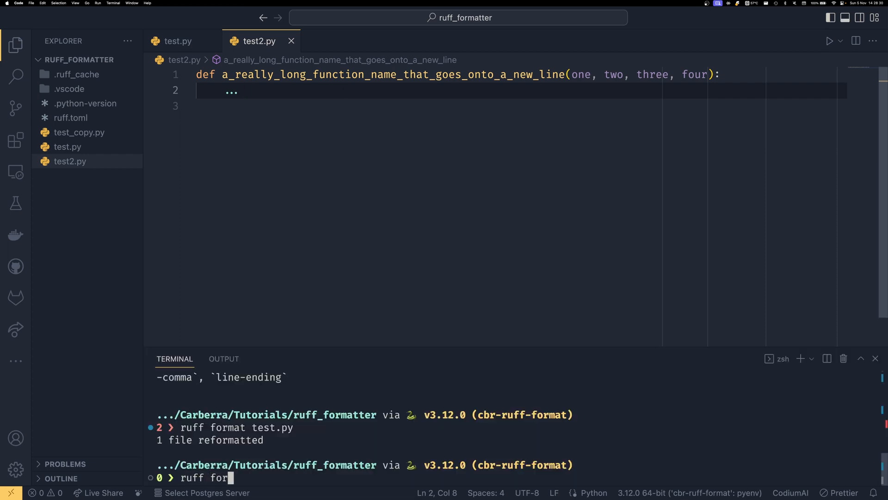
text(mat)
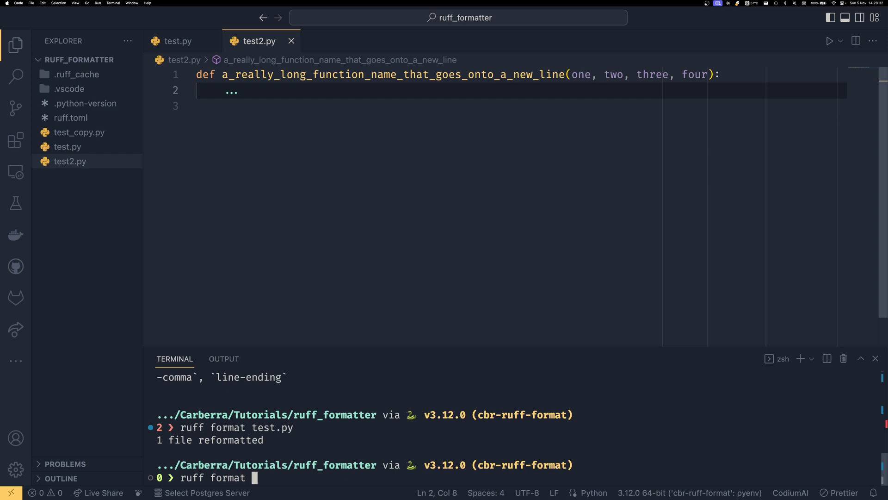
text(test2.py)
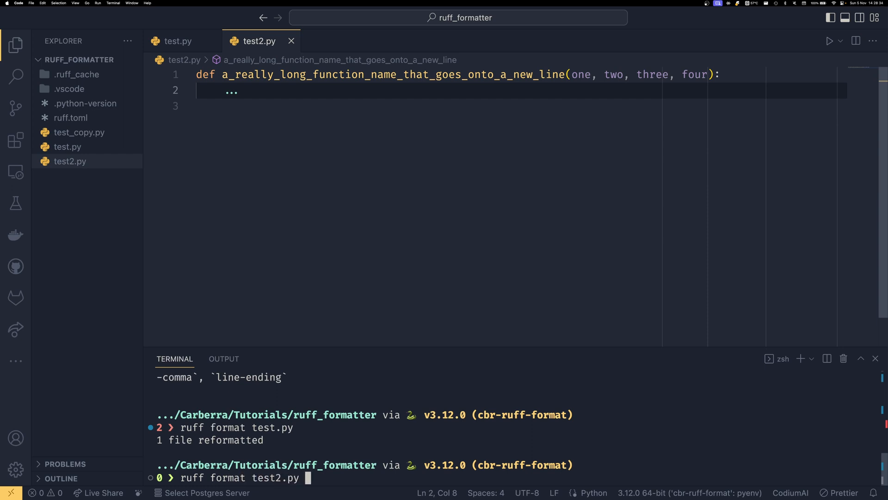
key(Return)
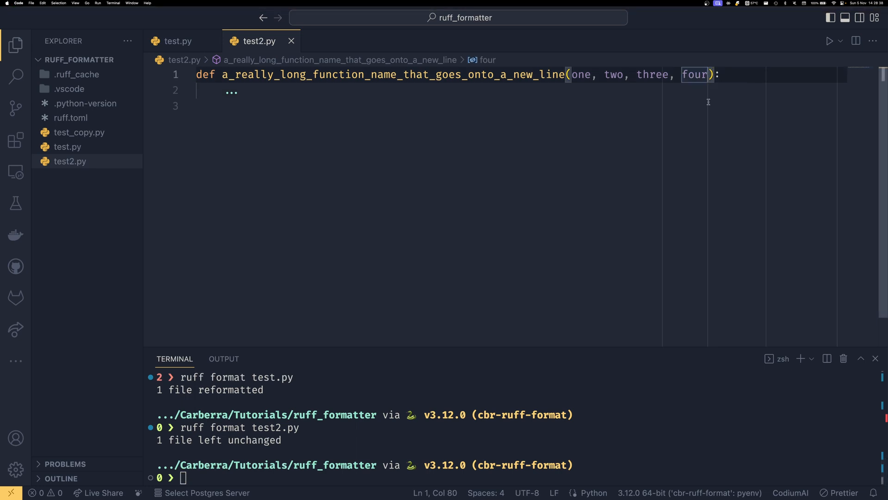
- Add parameters five and six to the long function signature in test2.py
text(, five, siz)
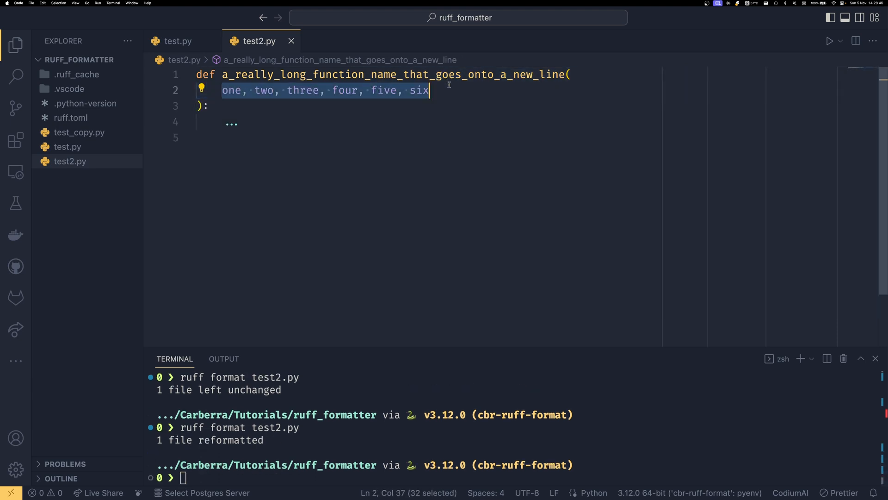
click(419, 90)
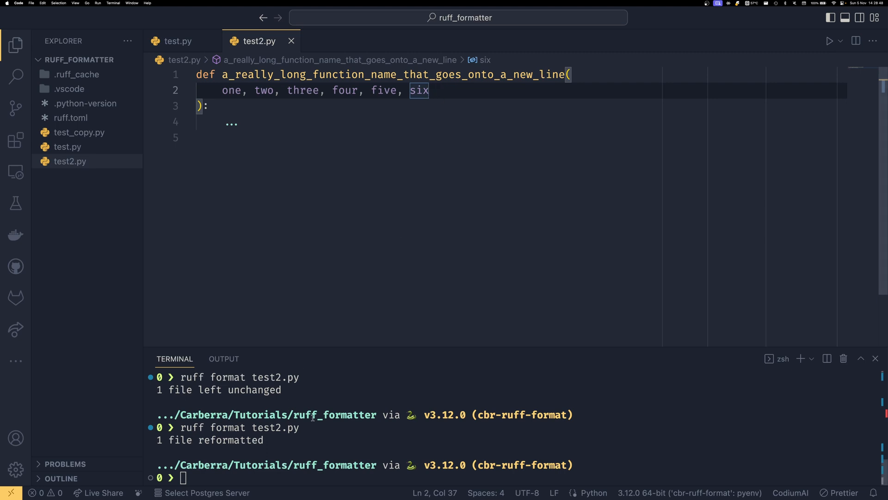
- Run `ruff check test2.py --select COM812`, flagging a missing trailing comma
text(ruff check)
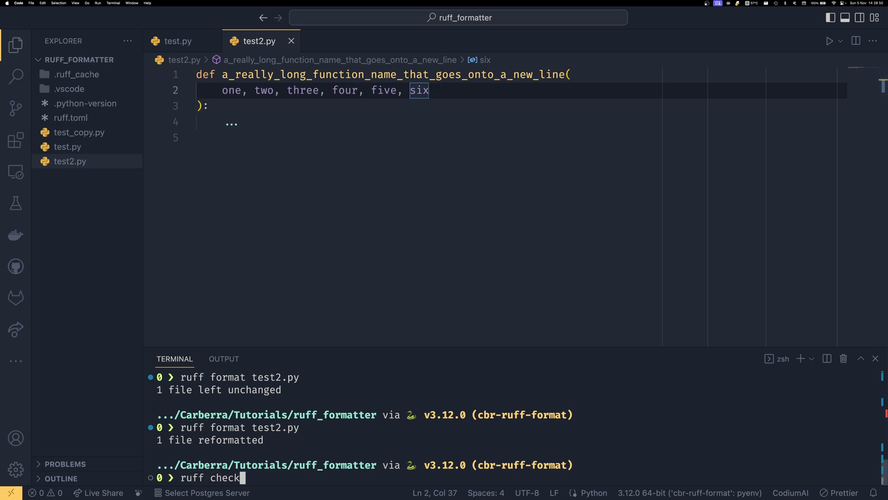
text(test2.py)
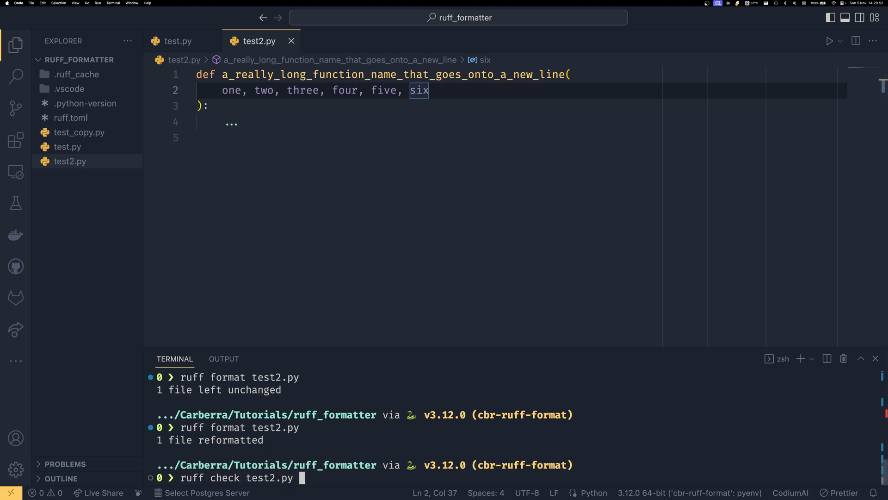
text(--select)
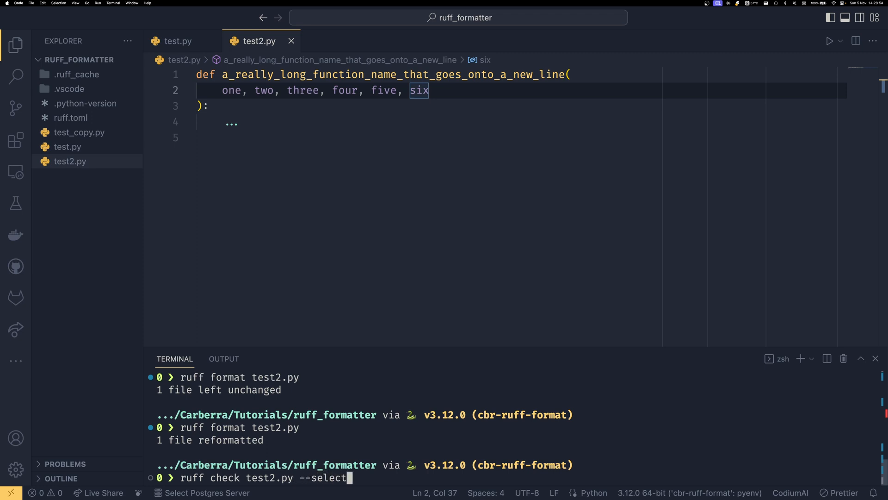
text(COM812)
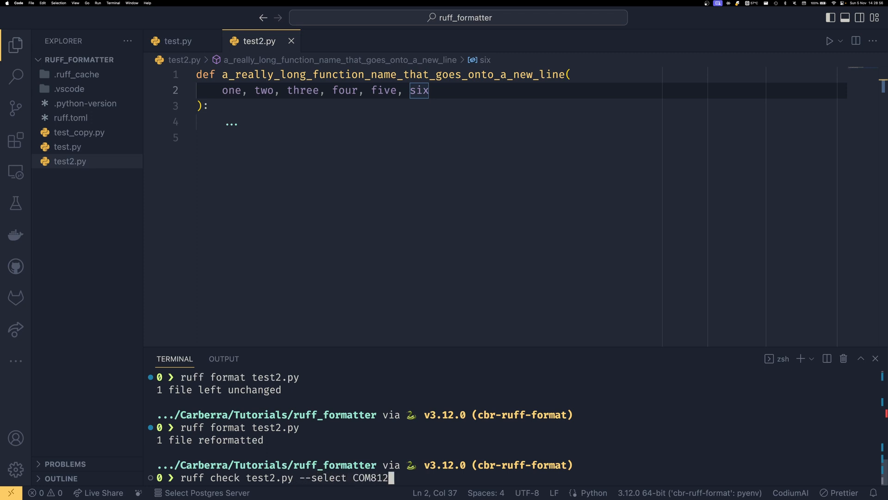
key(Return)
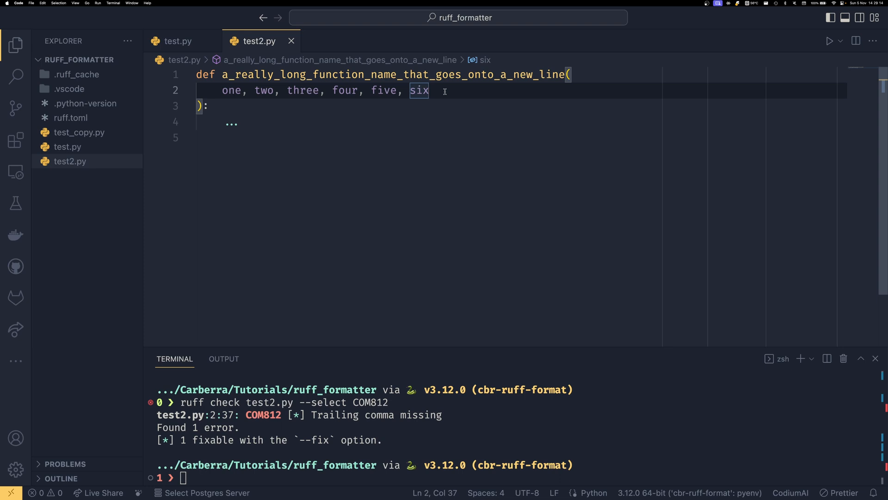
- Add a comma after six, rerun the COM812 check, then reformat test2.py with Ruff
text(,)
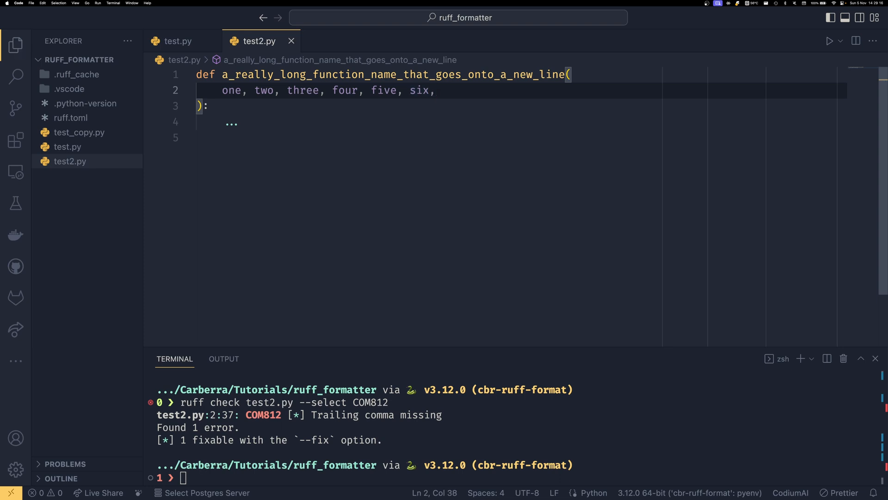
text(ruff check test2.py --select COM812)
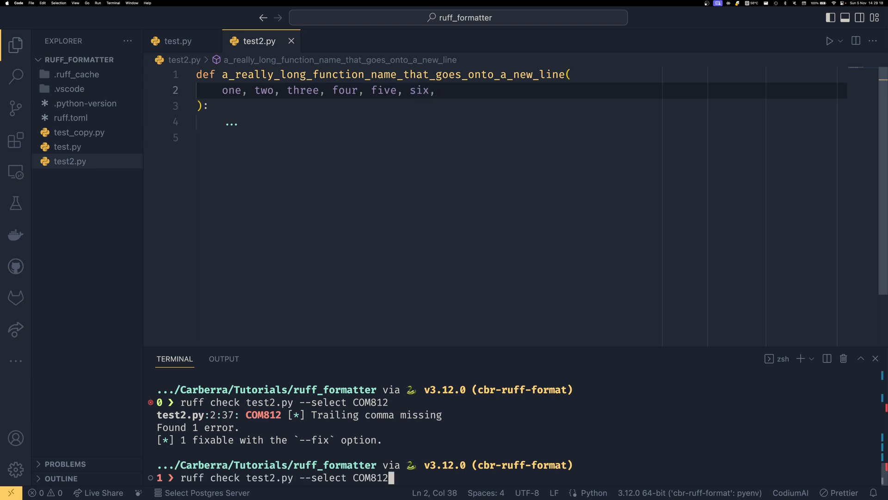
key(Return)
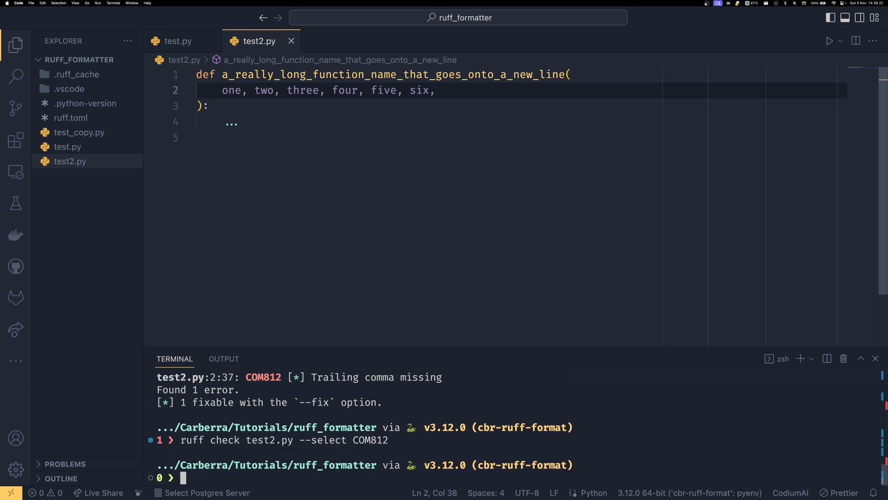
text(ruff format test2.py)
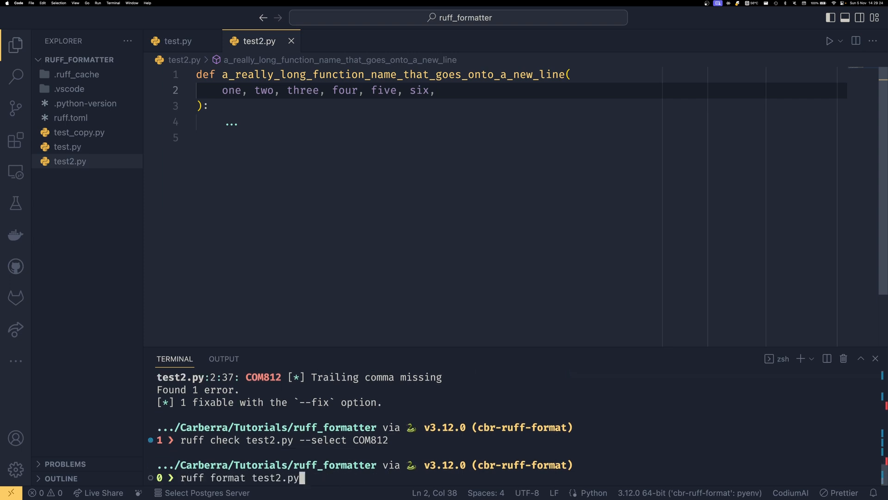
key(Return)
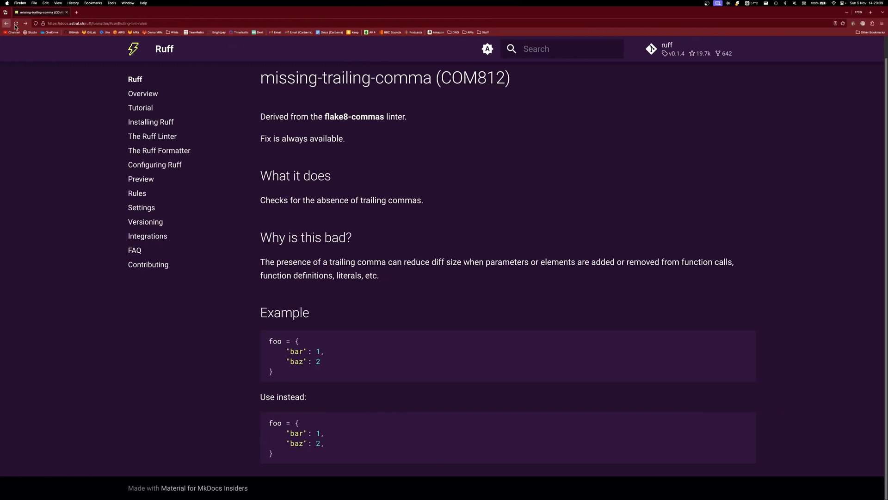
- Review the missing-trailing-comma (COM812) rule page and return to the Conflicting lint rules list
click(5, 23)
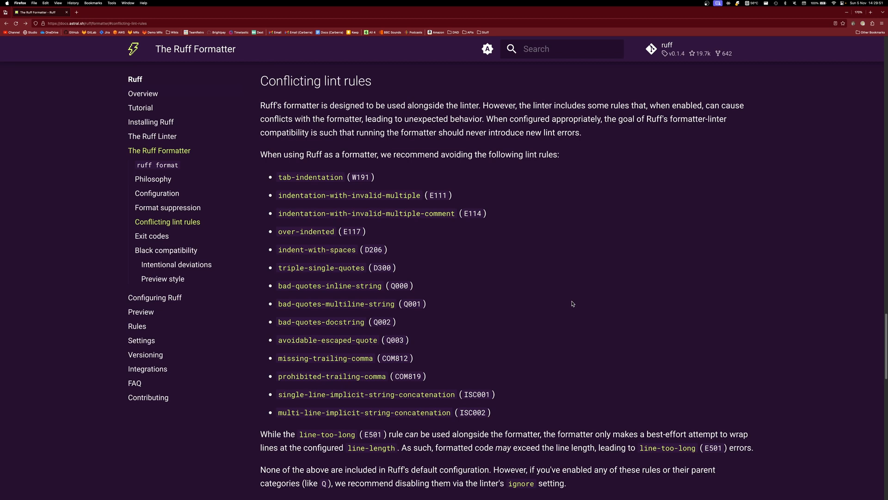
mouse_move(351, 364)
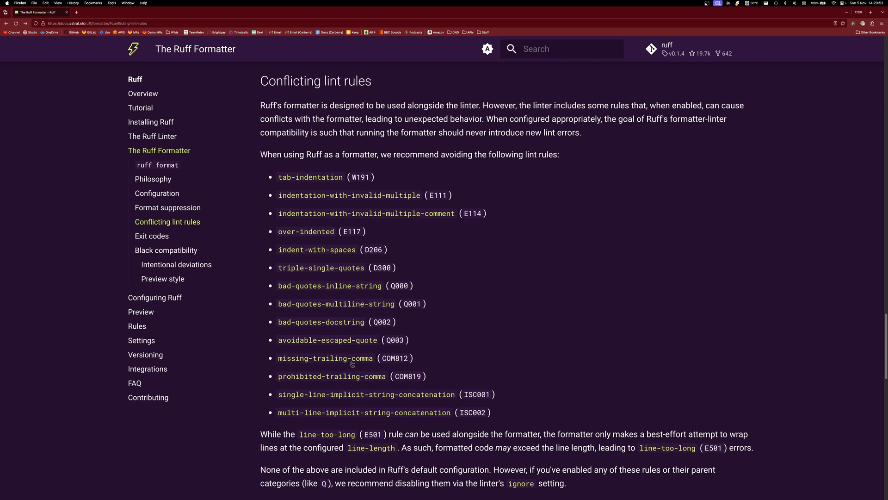
click(325, 358)
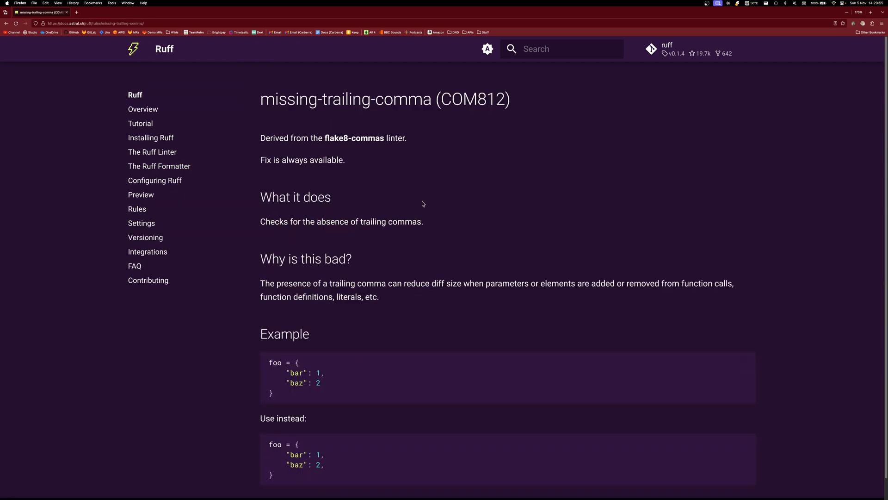
mouse_move(559, 245)
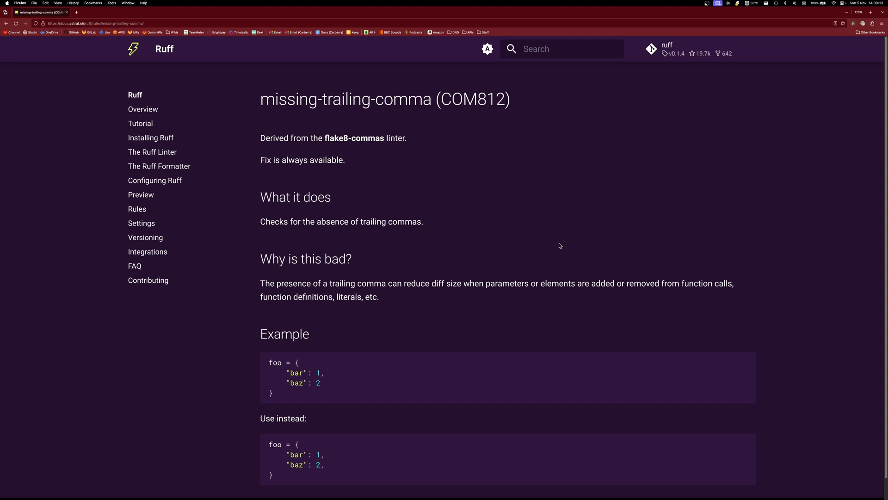
mouse_move(6, 24)
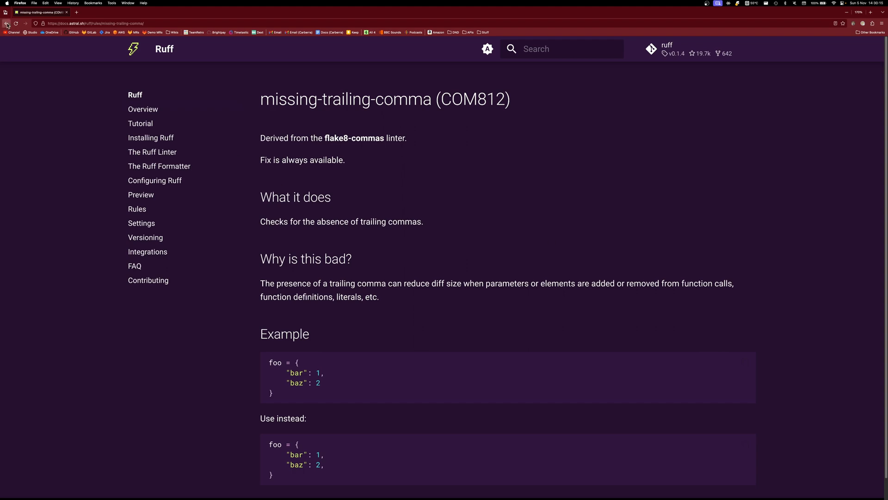
click(6, 23)
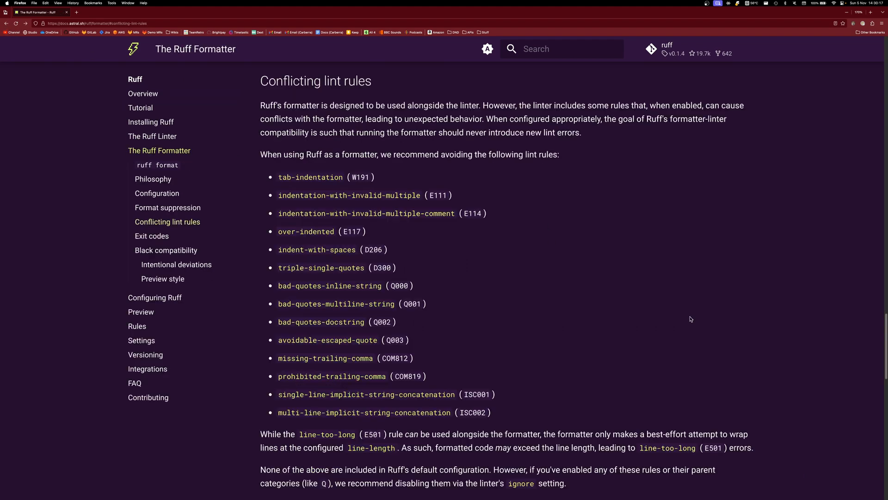